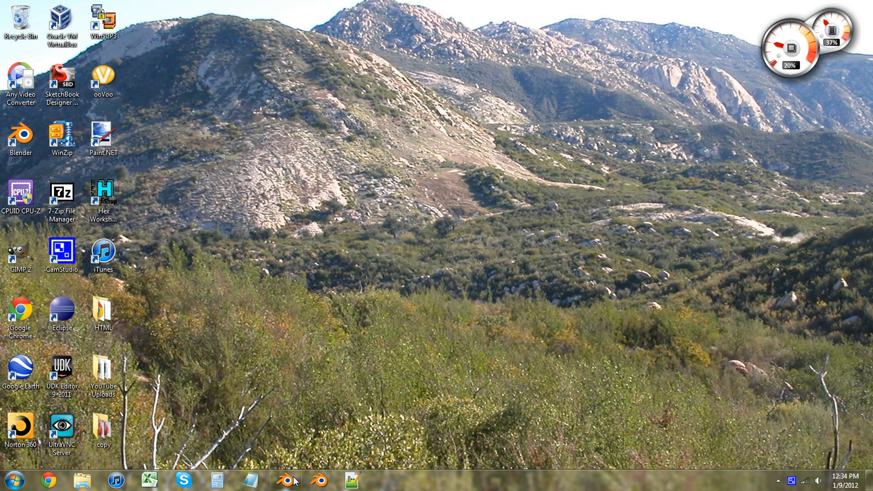
pyautogui.moveTo(285, 480)
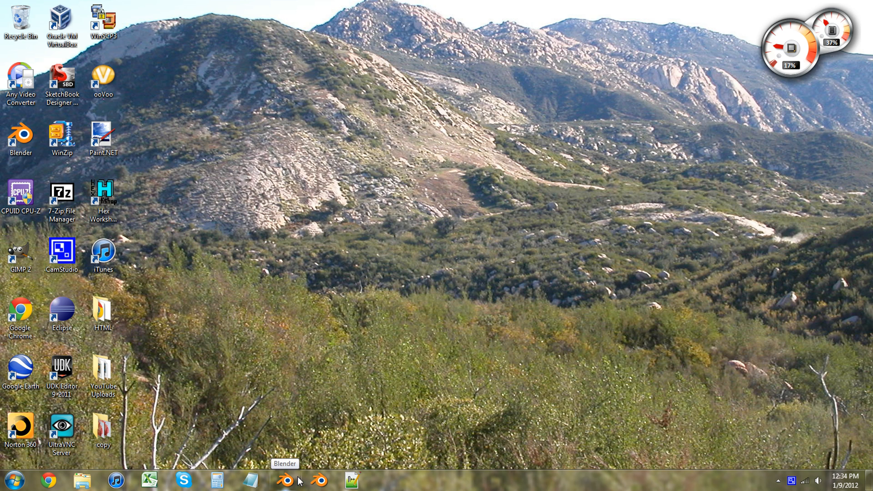
# Launch Blender from the taskbar so the default scene opens
pyautogui.click(284, 480)
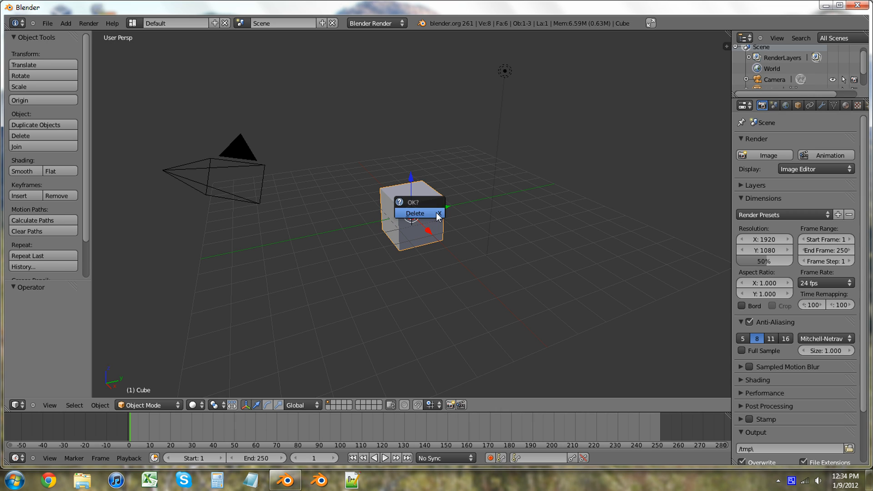
# Delete the default cube from the scene
pyautogui.click(415, 213)
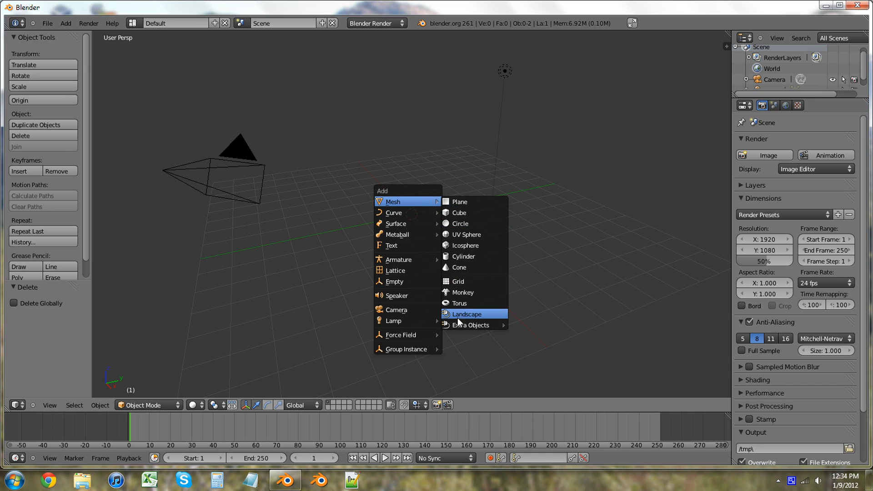
# Add a Landscape mesh and switch its noise type to fBm
pyautogui.click(467, 314)
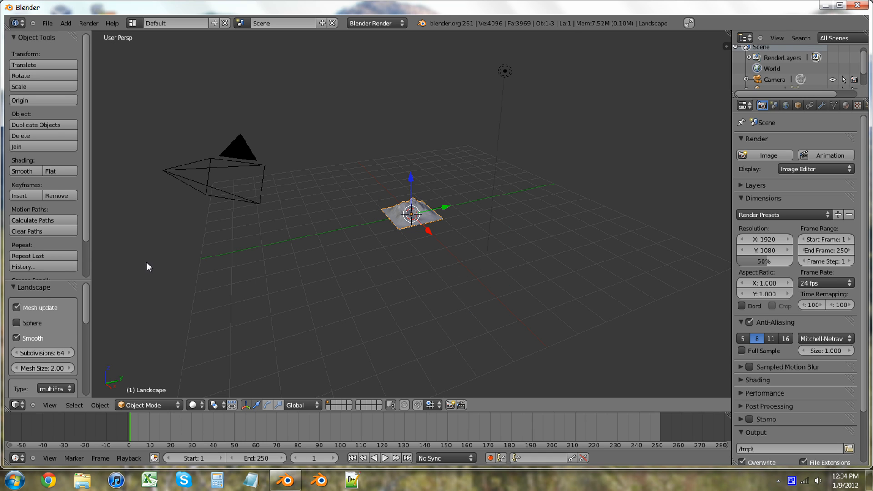
pyautogui.scroll(-3)
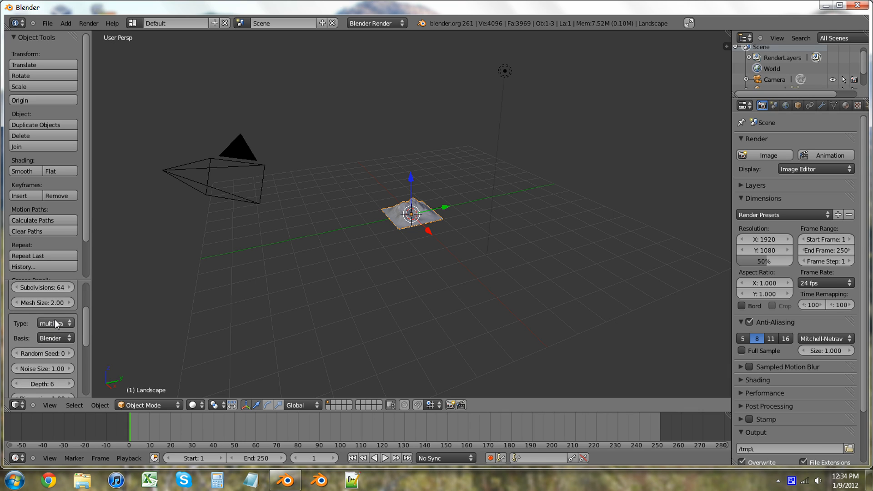
pyautogui.click(54, 324)
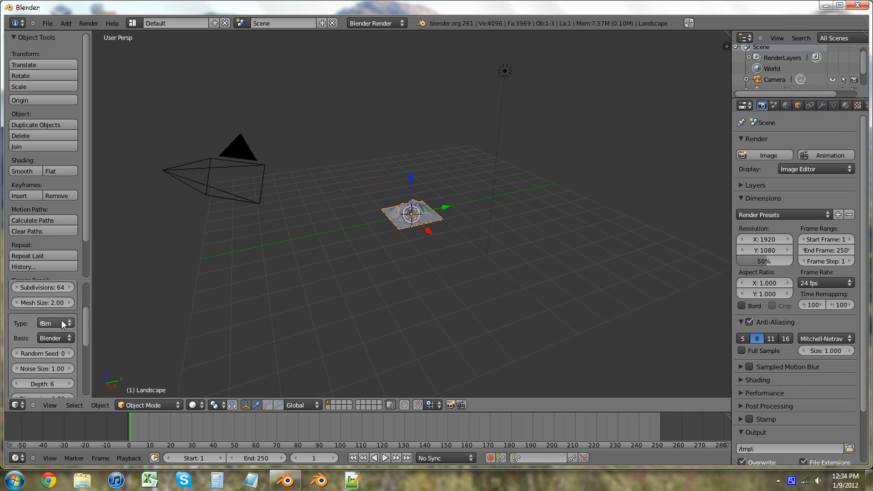
pyautogui.moveTo(123, 321)
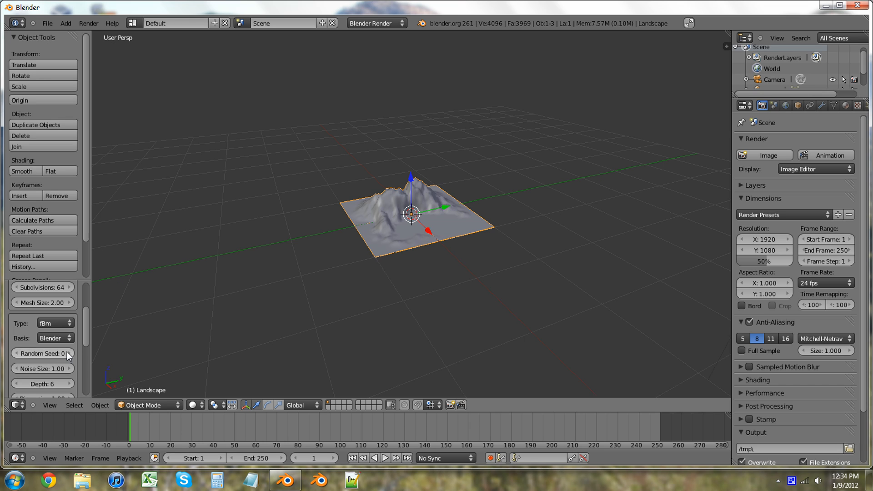
# Cycle through several random seeds to preview different terrain shapes
pyautogui.click(66, 354)
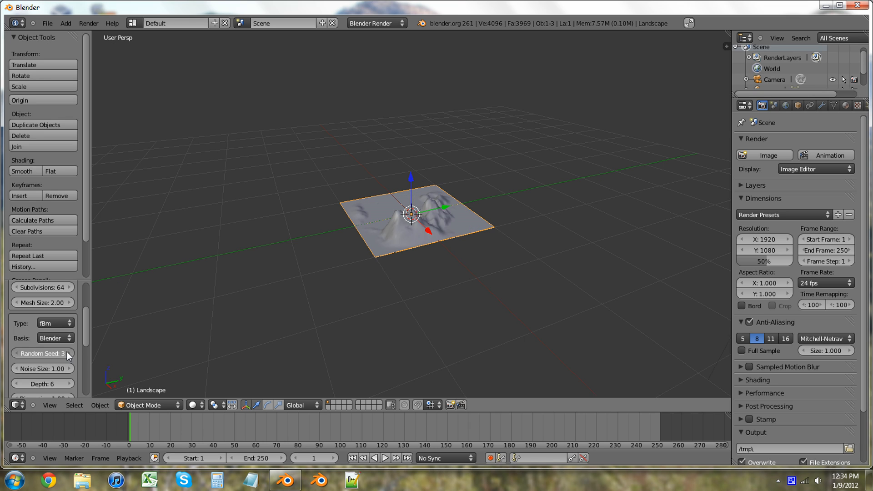
pyautogui.click(68, 353)
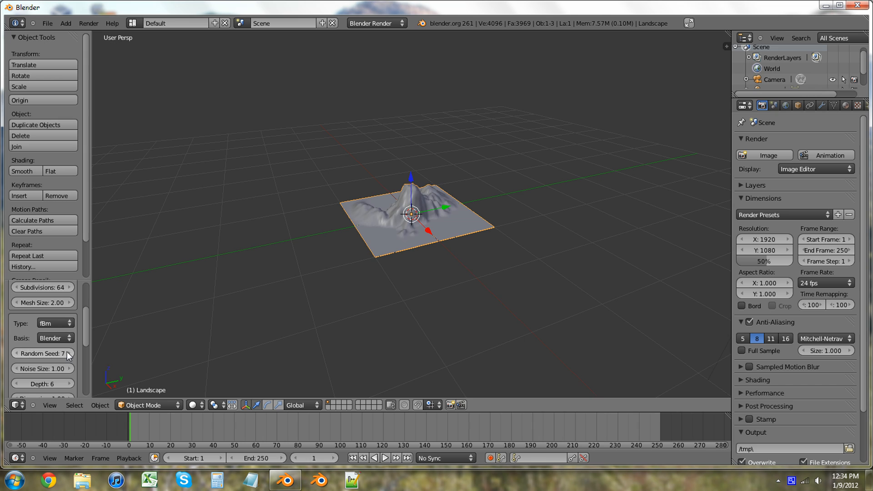
pyautogui.click(68, 353)
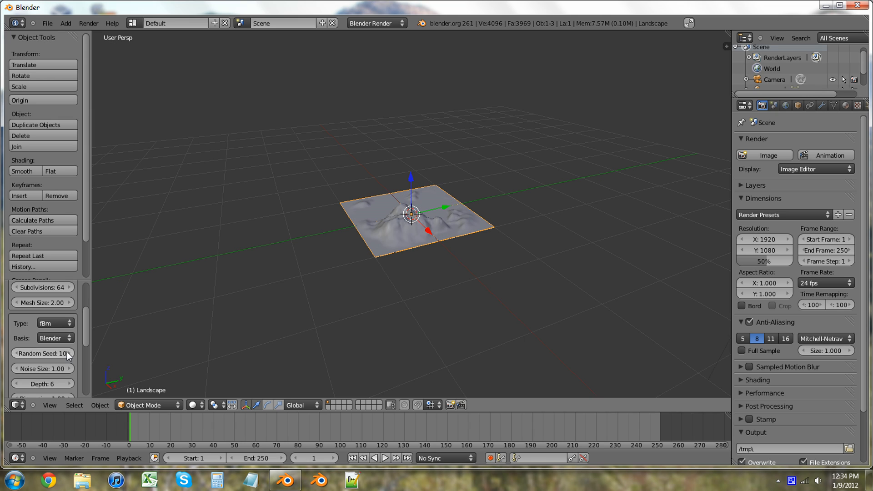
pyautogui.click(68, 353)
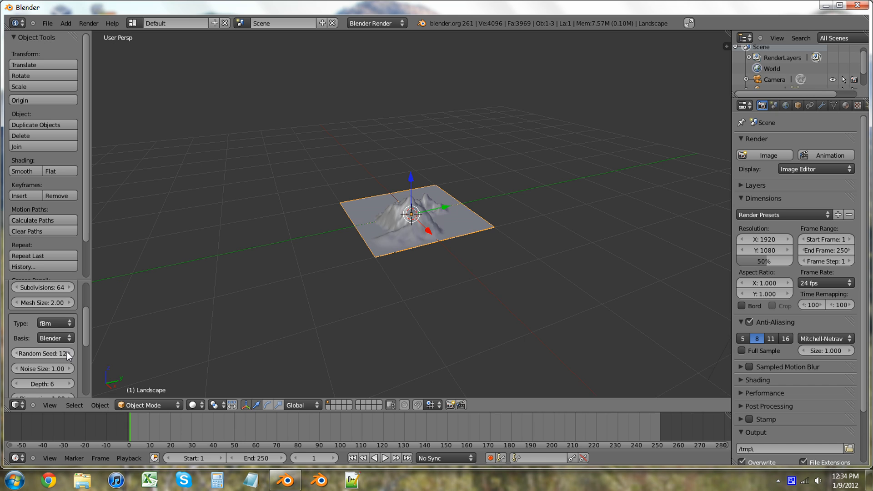
pyautogui.click(17, 353)
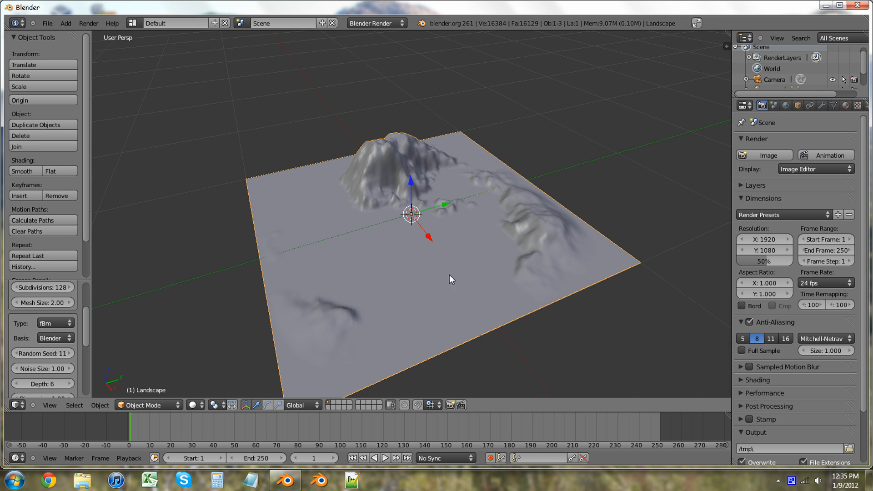
# Step the random seed up and down until settling on the seed 22 terrain
pyautogui.click(67, 353)
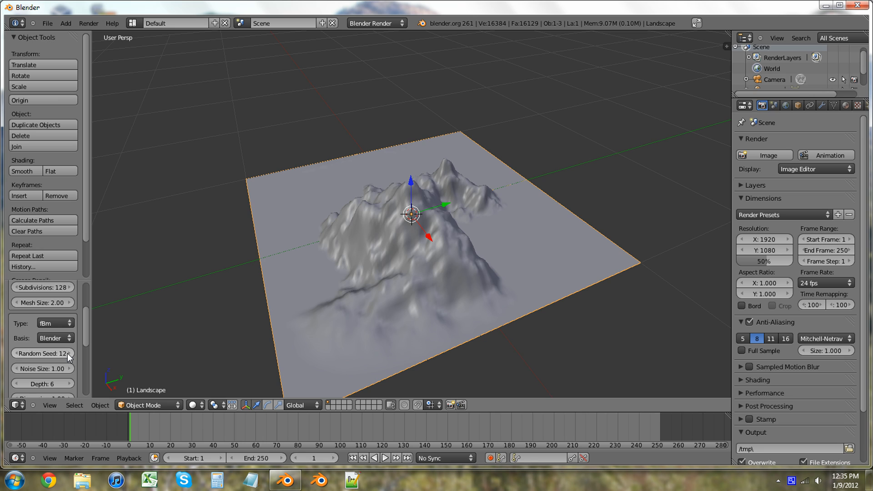
pyautogui.click(69, 353)
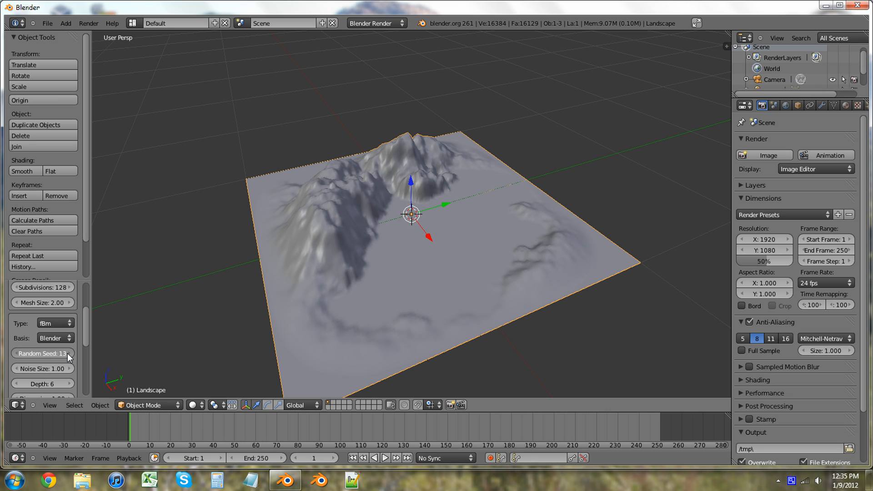
pyautogui.click(68, 353)
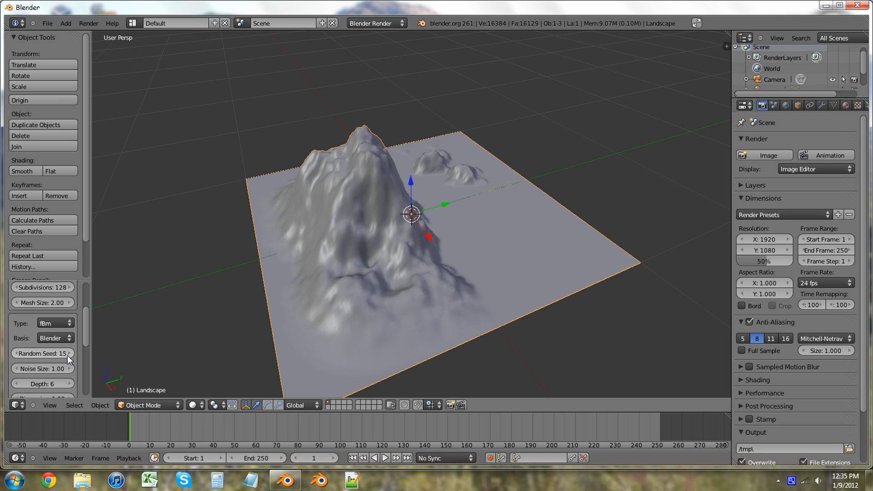
pyautogui.click(69, 353)
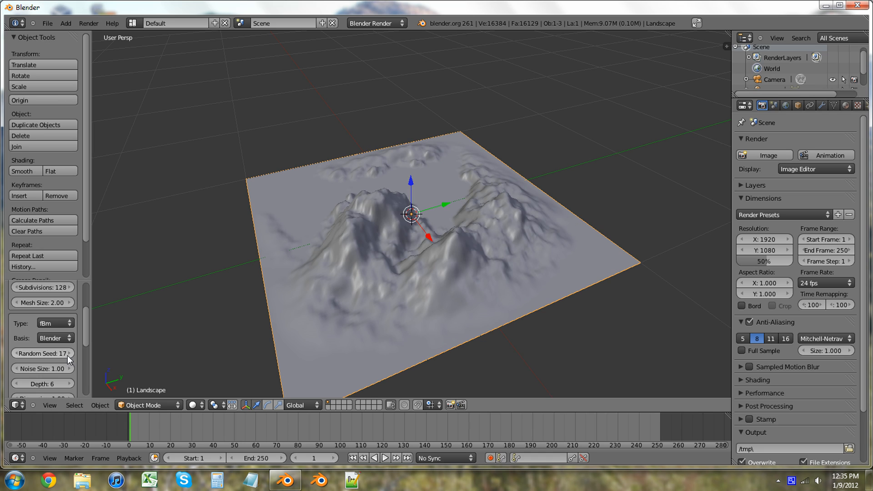
pyautogui.click(67, 353)
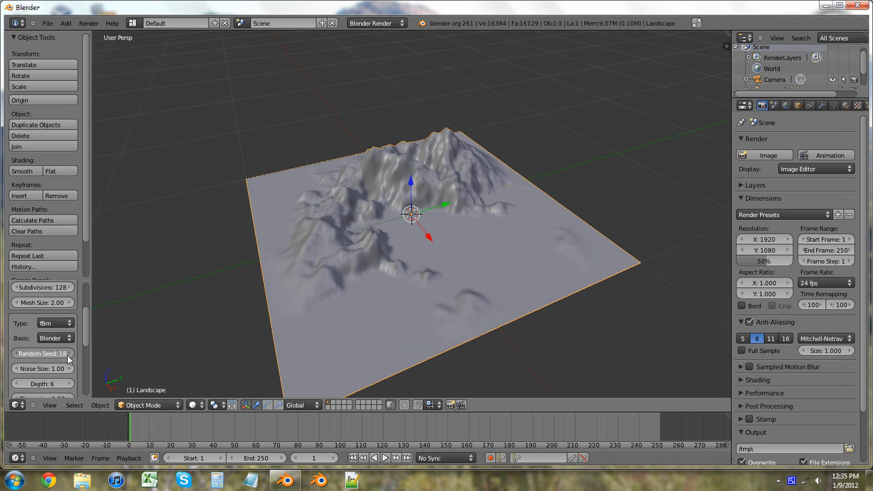
pyautogui.click(43, 353)
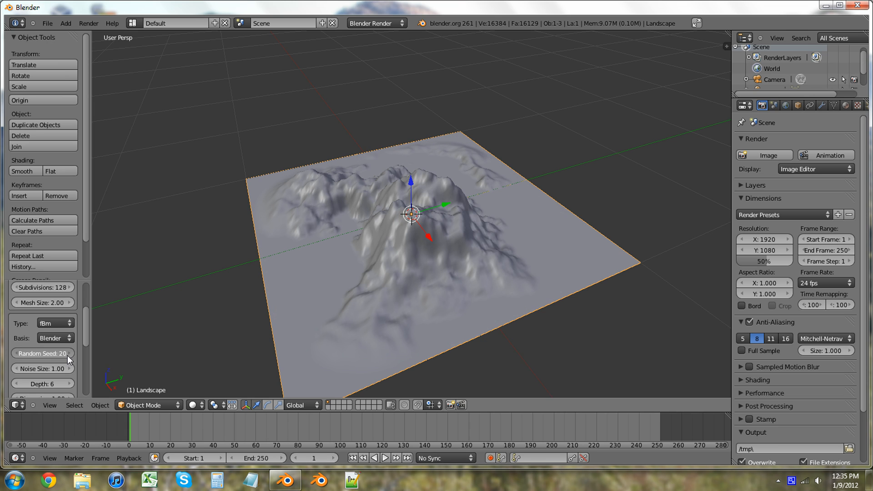
pyautogui.click(66, 353)
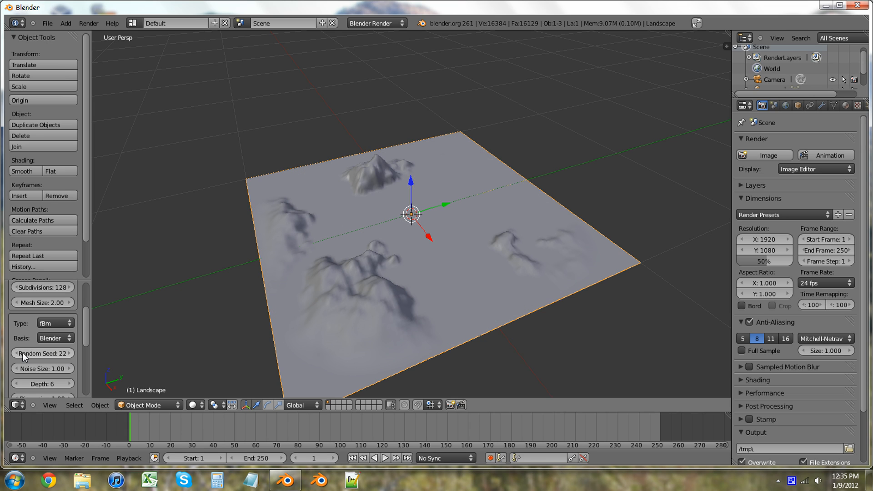
pyautogui.moveTo(311, 273)
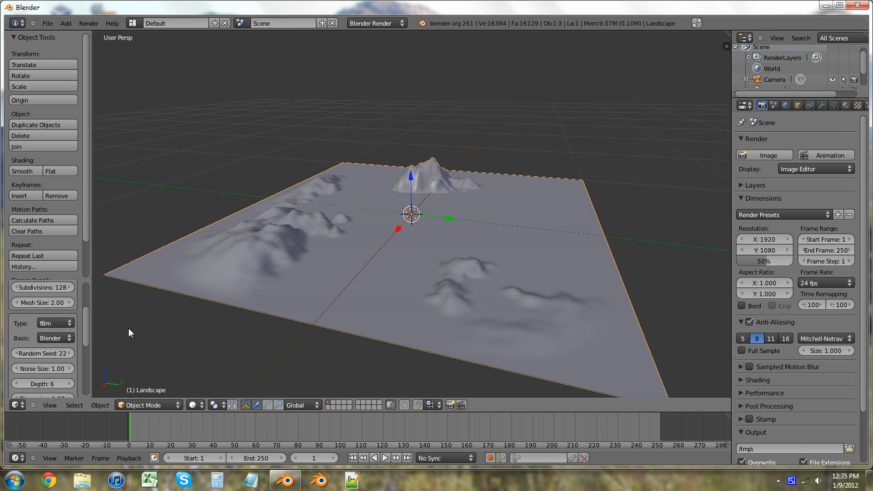
pyautogui.moveTo(14, 364)
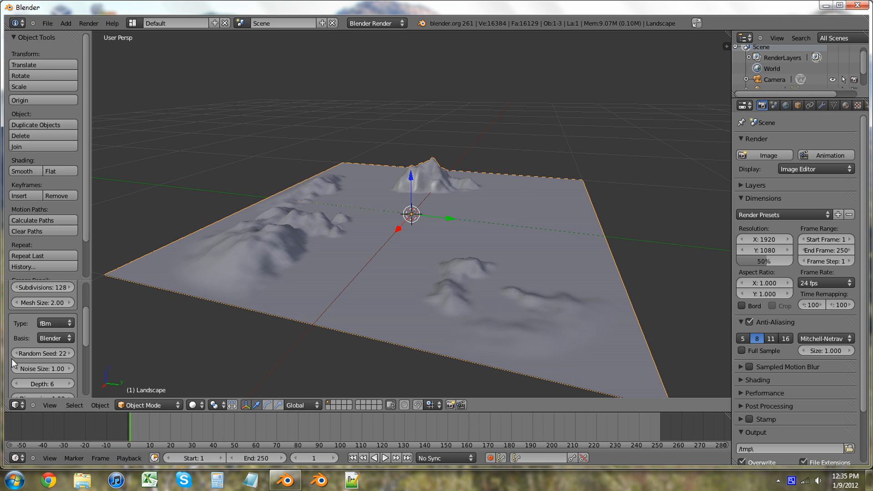
pyautogui.click(19, 353)
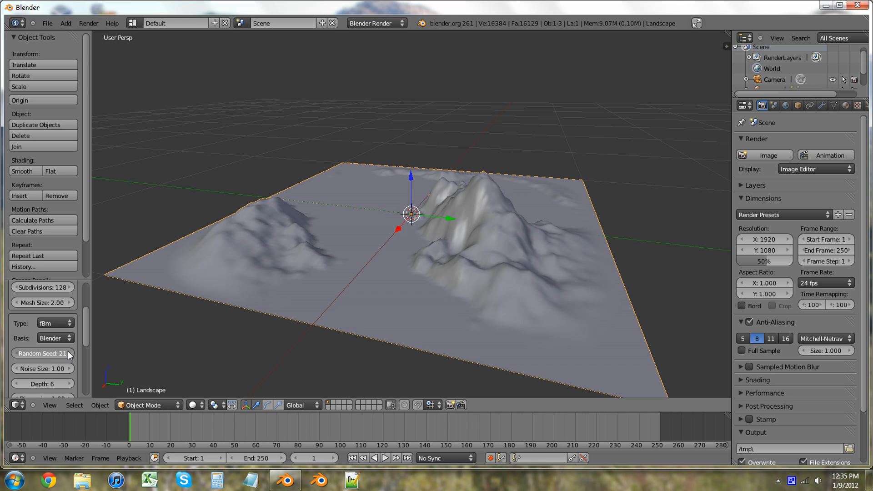
pyautogui.click(42, 353)
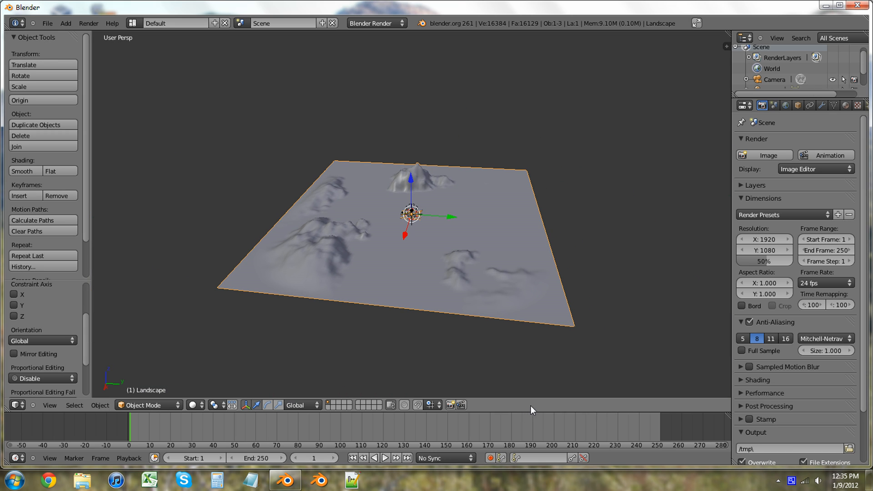
pyautogui.moveTo(548, 417)
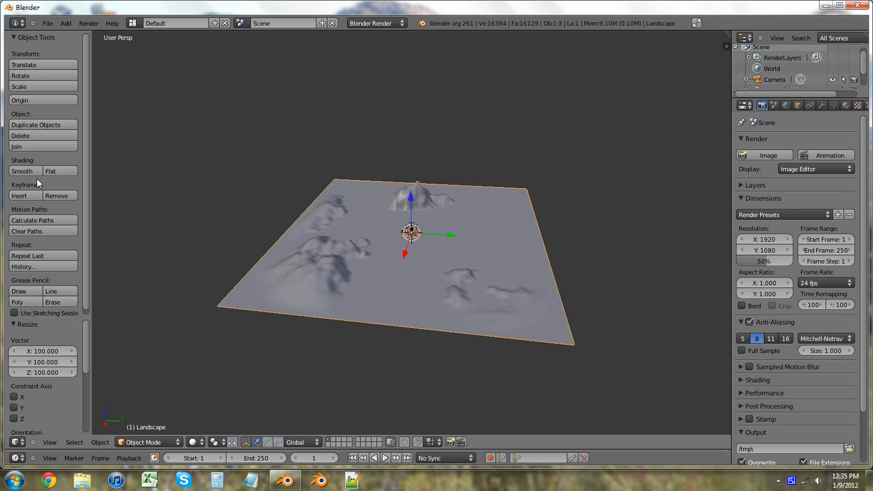
pyautogui.moveTo(486, 271)
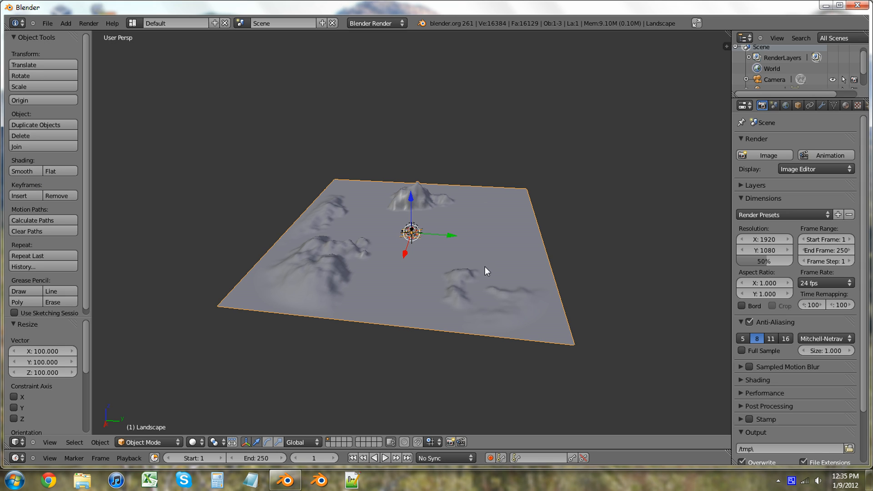
pyautogui.moveTo(588, 456)
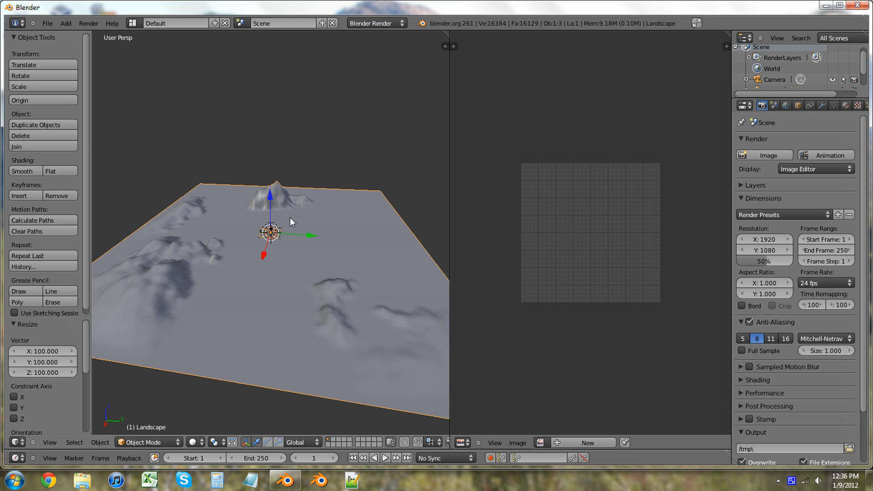
pyautogui.moveTo(294, 252)
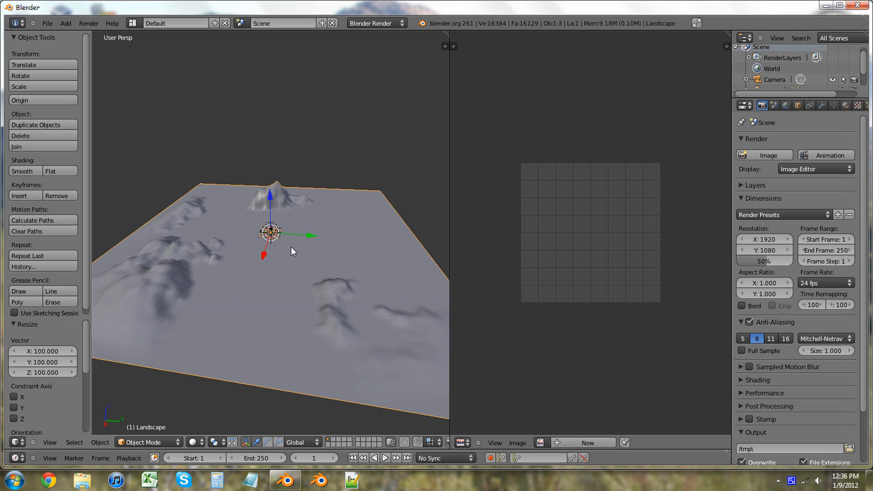
# Save the scene as World.blend in the World 001 folder
pyautogui.click(47, 23)
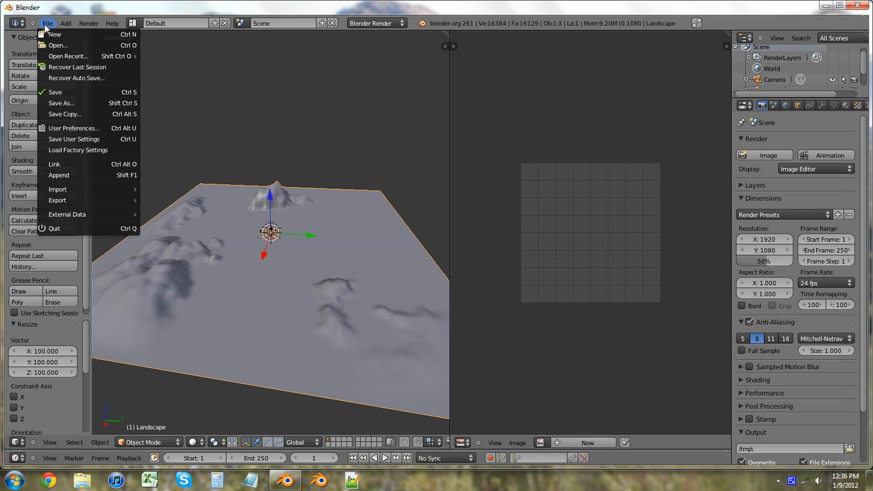
pyautogui.moveTo(74, 104)
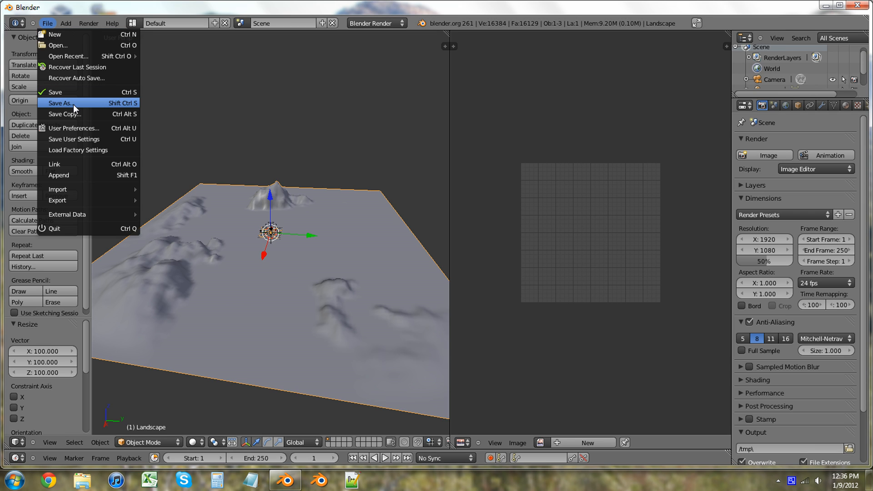
pyautogui.click(60, 103)
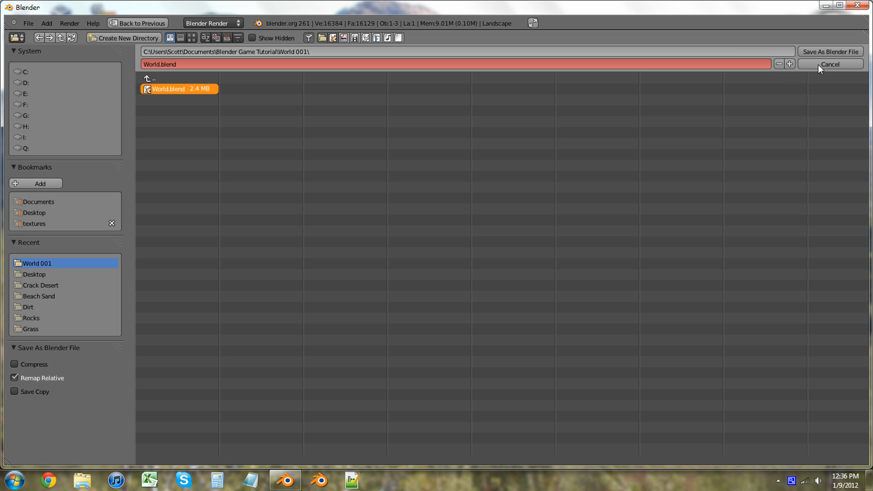
pyautogui.click(830, 51)
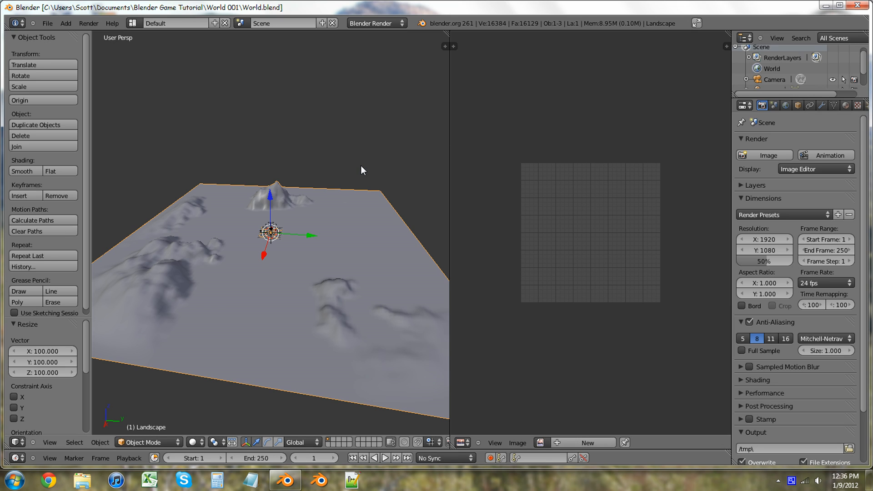
pyautogui.moveTo(413, 147)
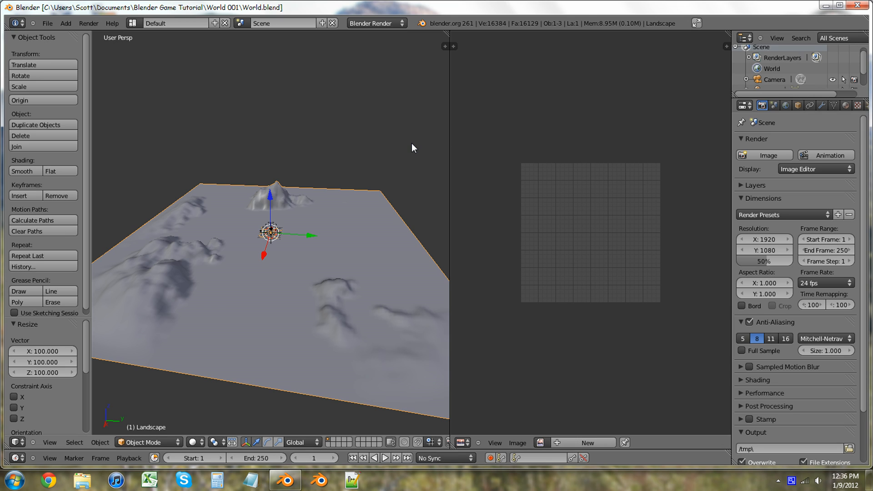
pyautogui.moveTo(363, 172)
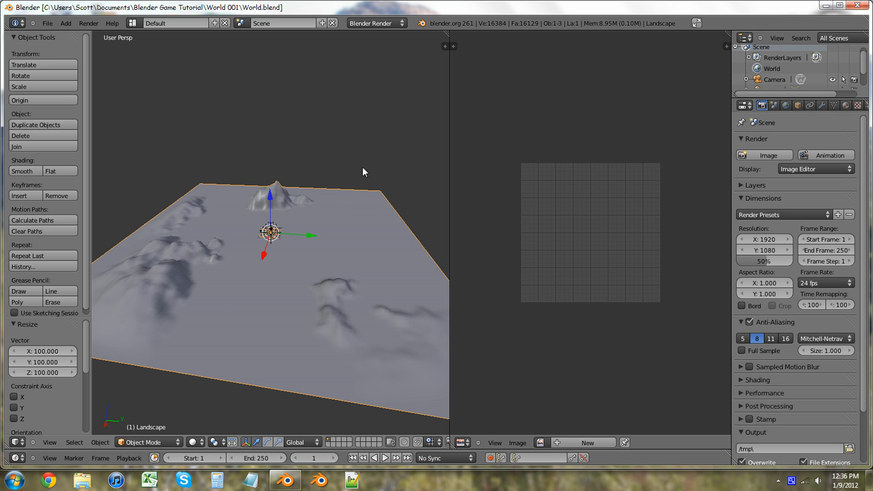
pyautogui.moveTo(467, 428)
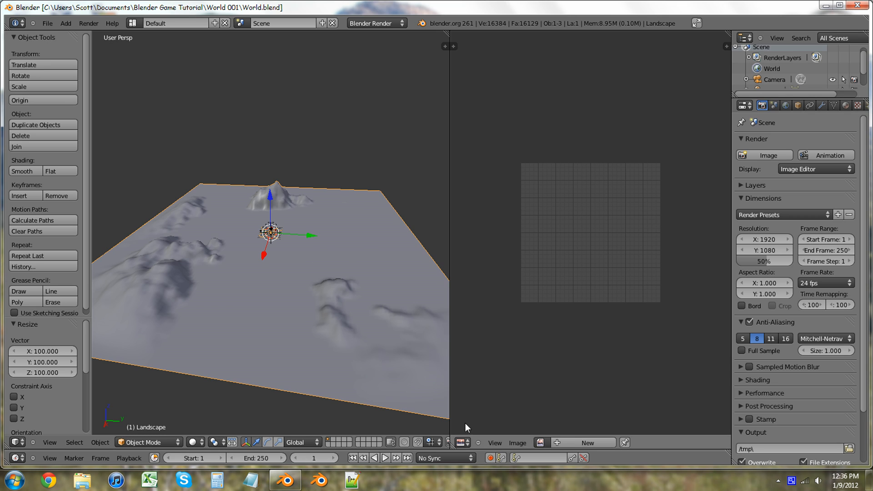
# Enter Edit Mode and unwrap the whole landscape mesh into UVs
pyautogui.press('Tab')
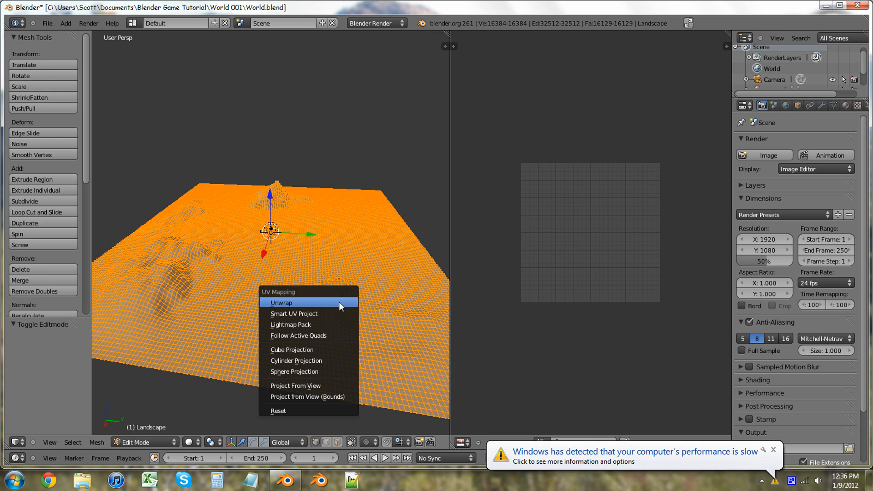
pyautogui.moveTo(795, 483)
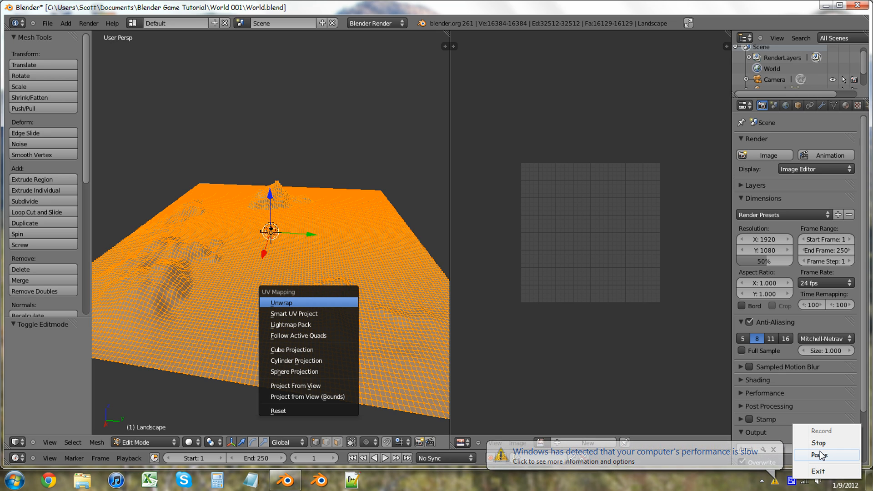
pyautogui.click(282, 302)
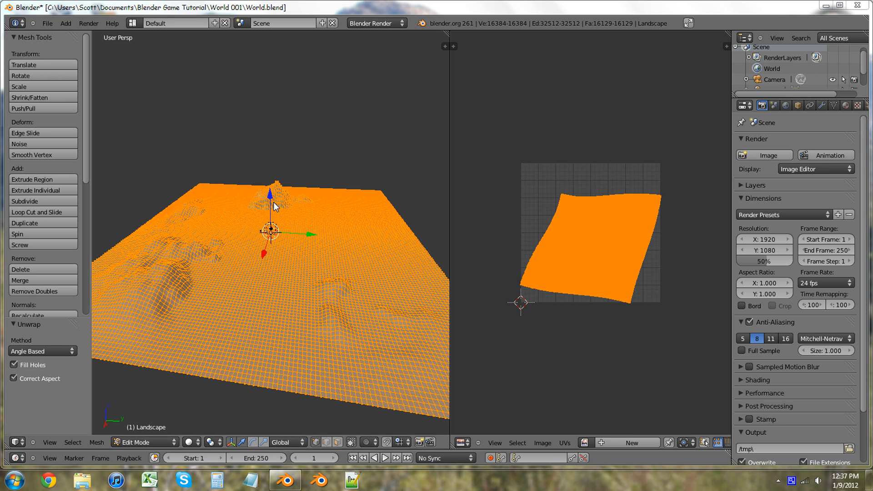
pyautogui.moveTo(230, 5)
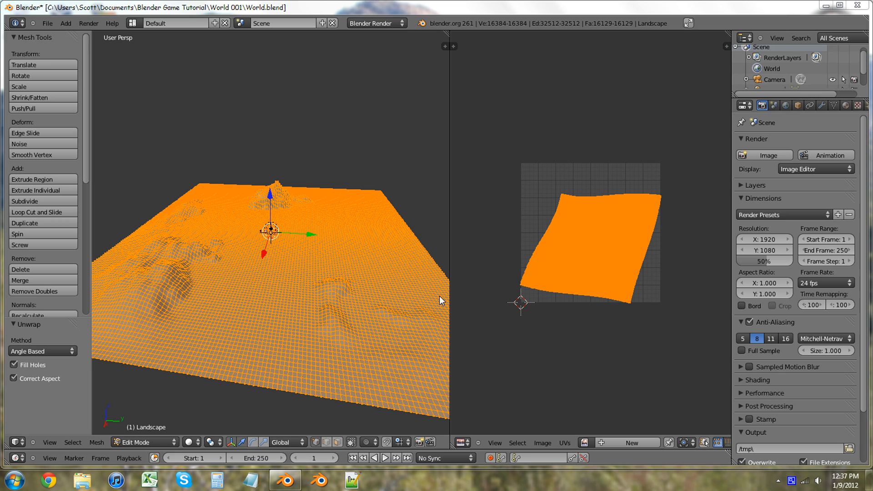
pyautogui.moveTo(165, 256)
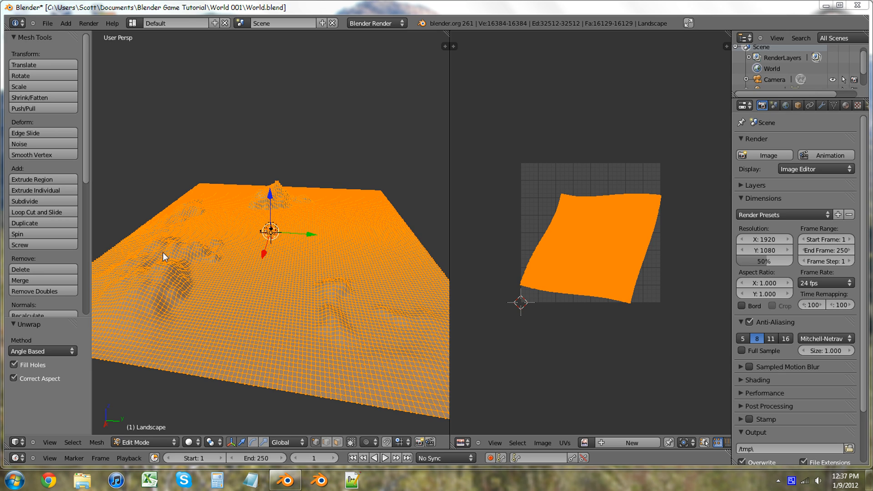
pyautogui.moveTo(251, 278)
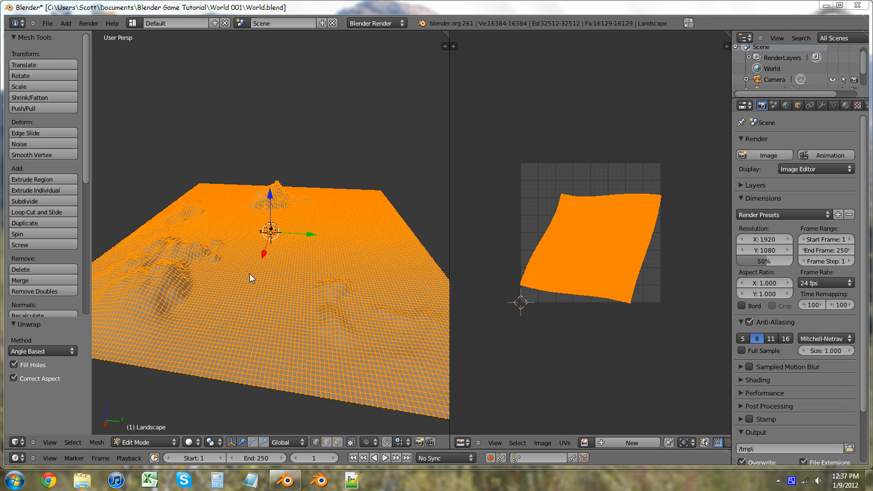
pyautogui.moveTo(599, 403)
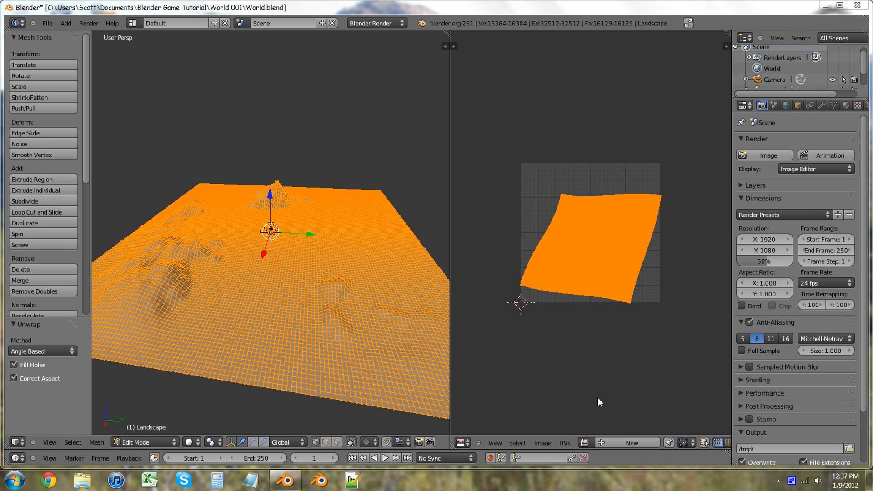
# Create a new 2048×2048 image named world_texture in the image editor
pyautogui.click(631, 443)
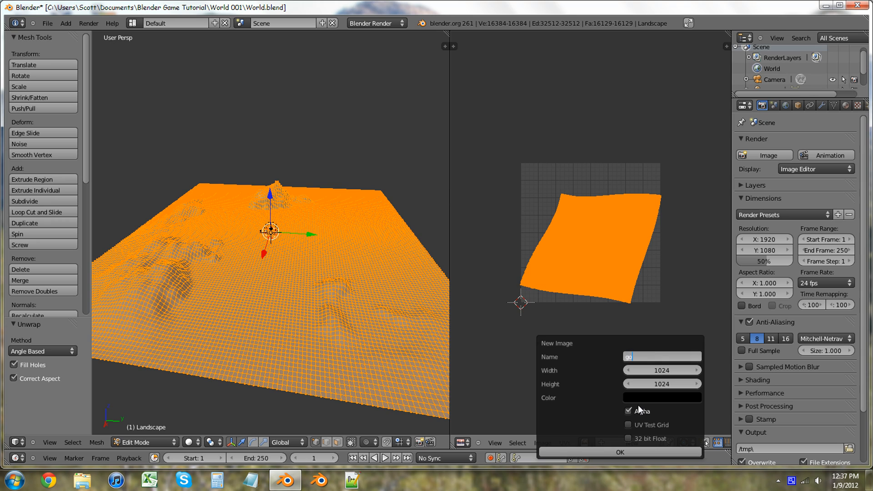
pyautogui.write('world')
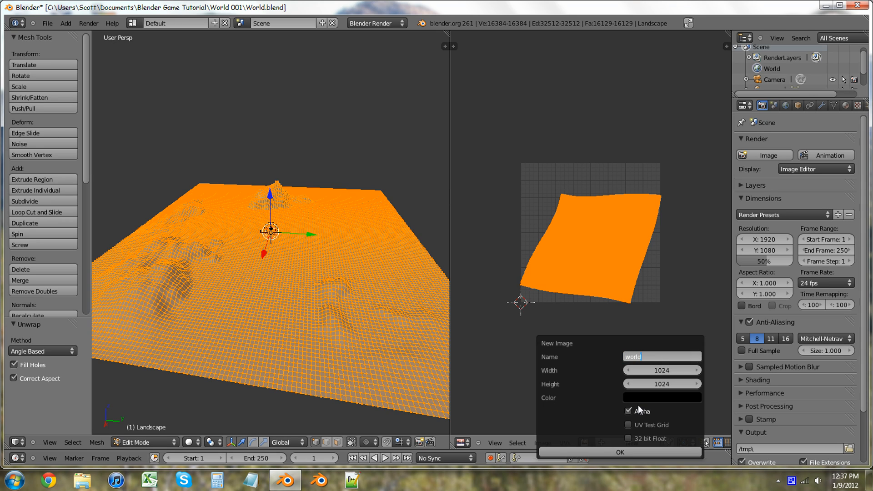
pyautogui.write('t')
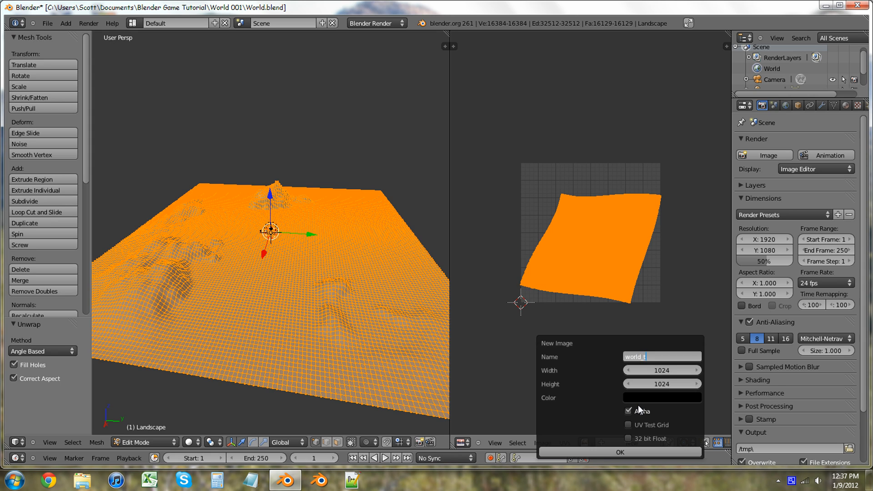
pyautogui.write('exture')
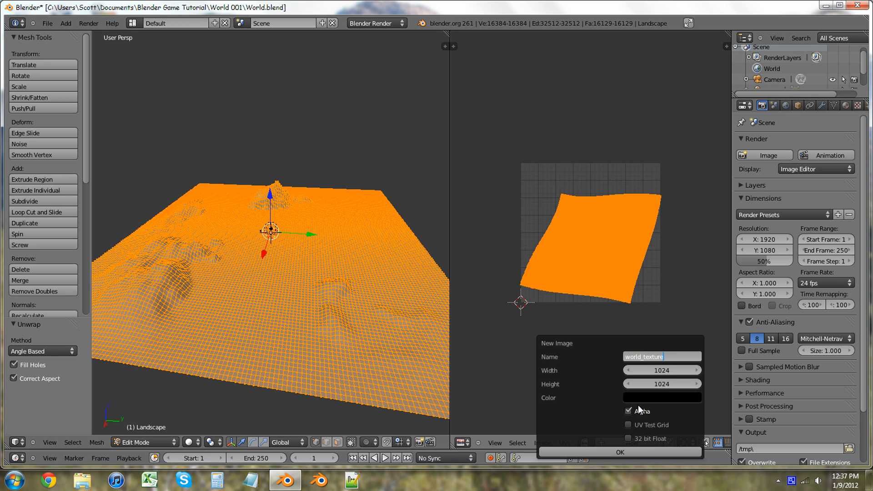
pyautogui.click(661, 357)
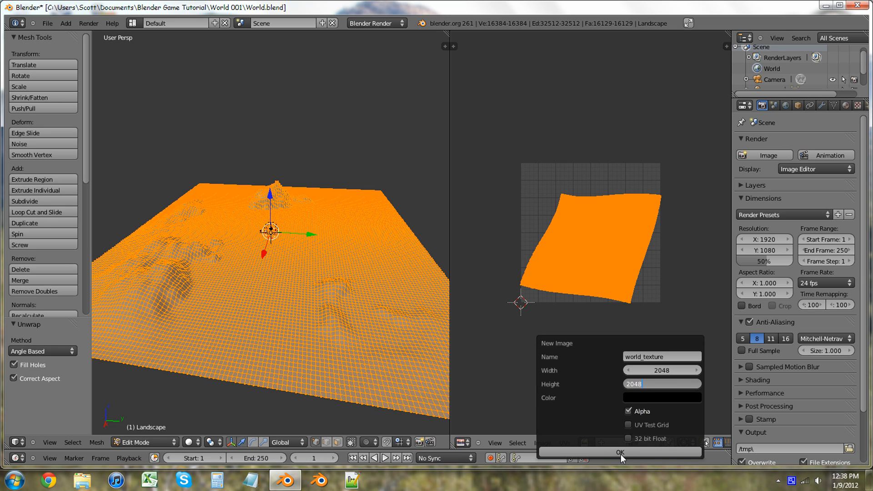
pyautogui.click(619, 453)
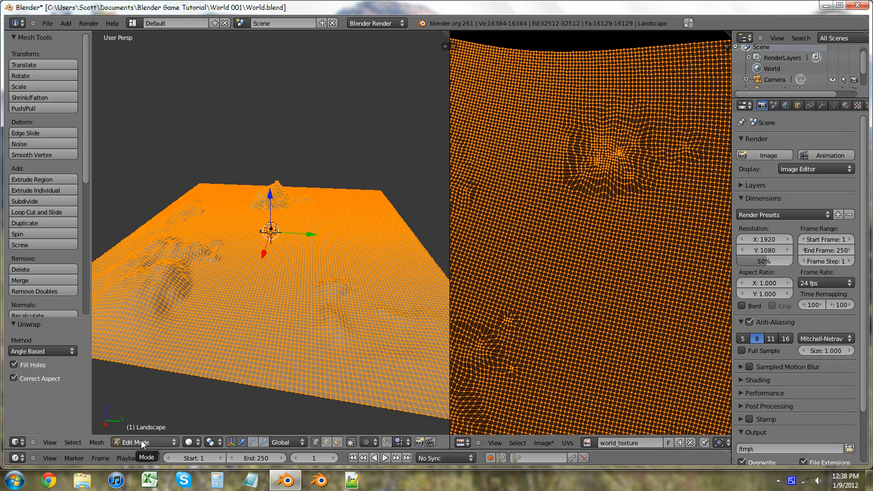
pyautogui.moveTo(486, 336)
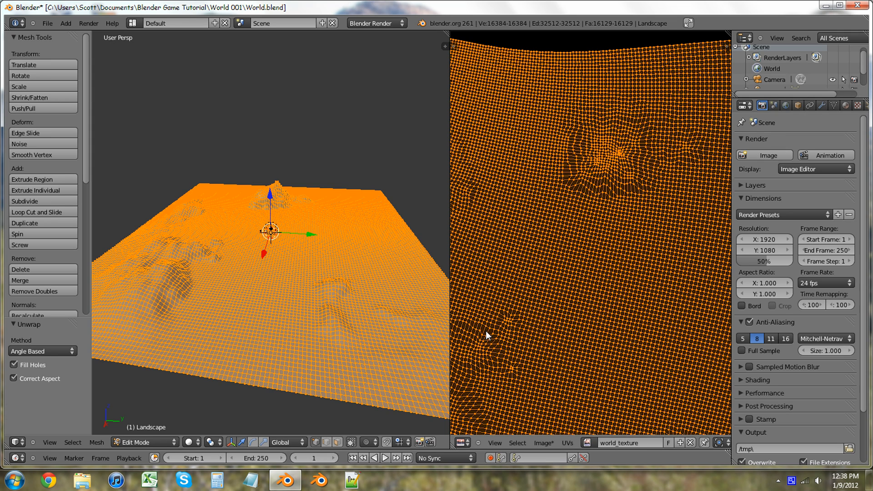
pyautogui.moveTo(855, 111)
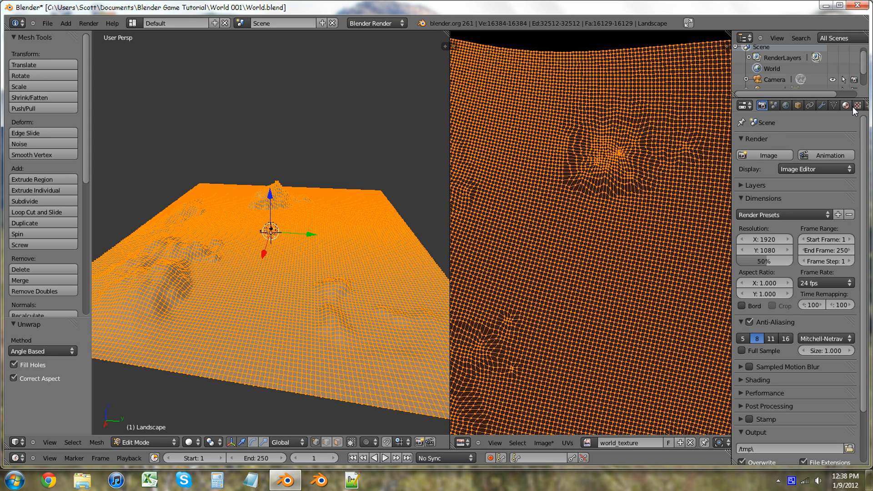
# Save the image as world_texture.png in the World 001 folder
pyautogui.click(545, 443)
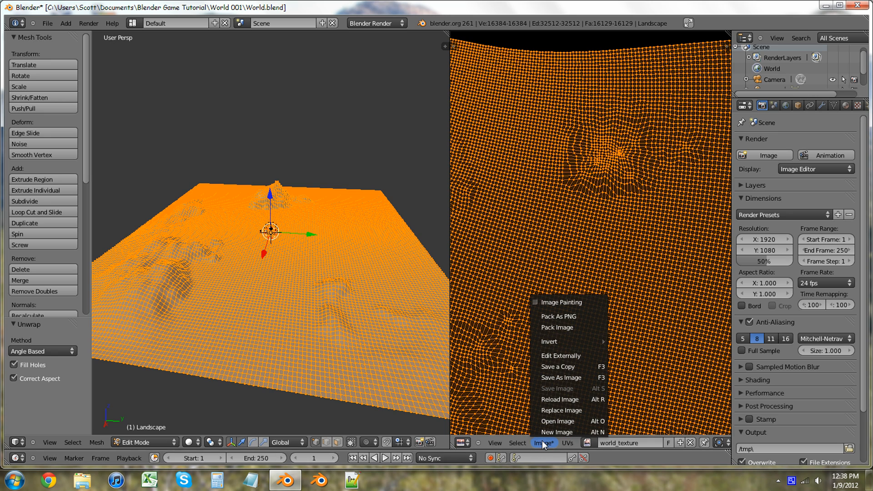
pyautogui.moveTo(562, 378)
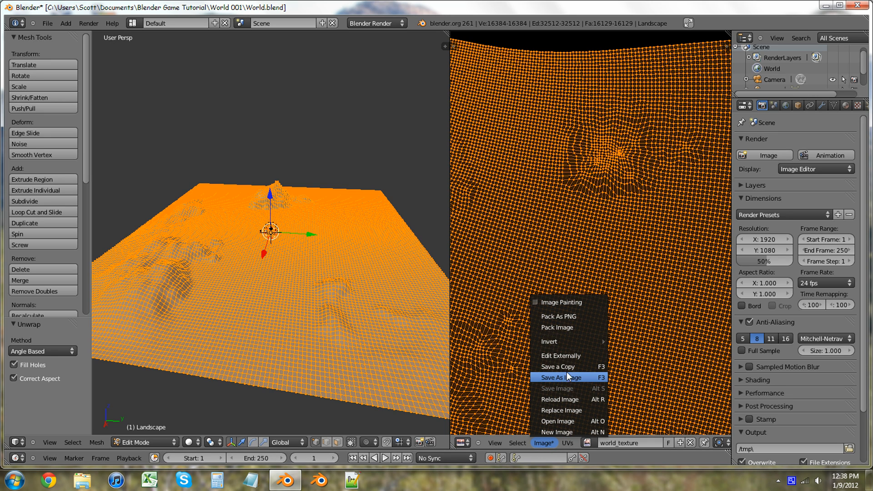
pyautogui.click(559, 377)
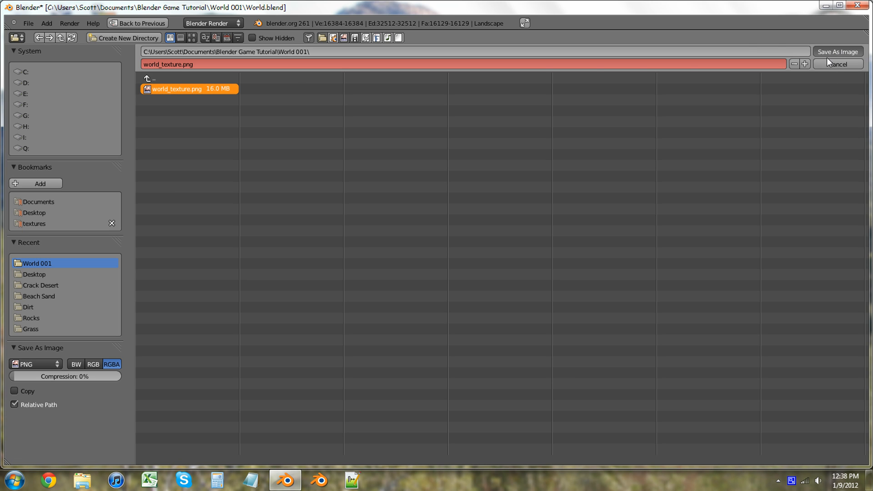
pyautogui.click(837, 50)
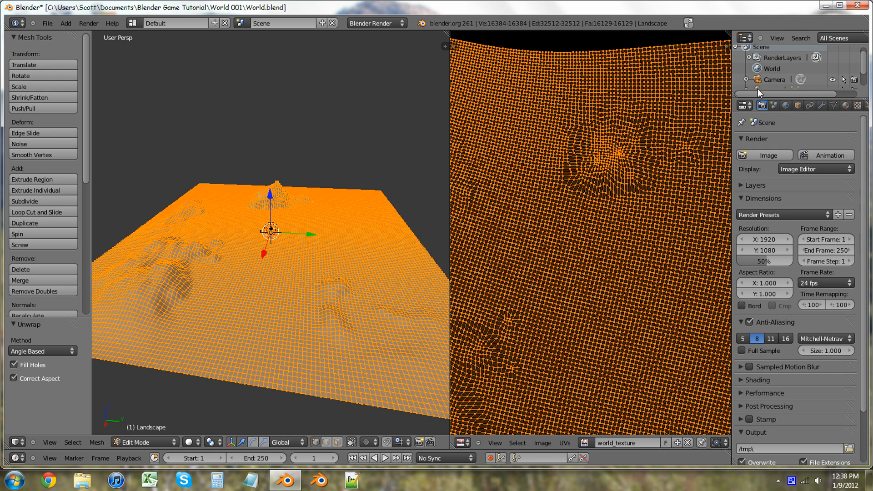
pyautogui.moveTo(801, 44)
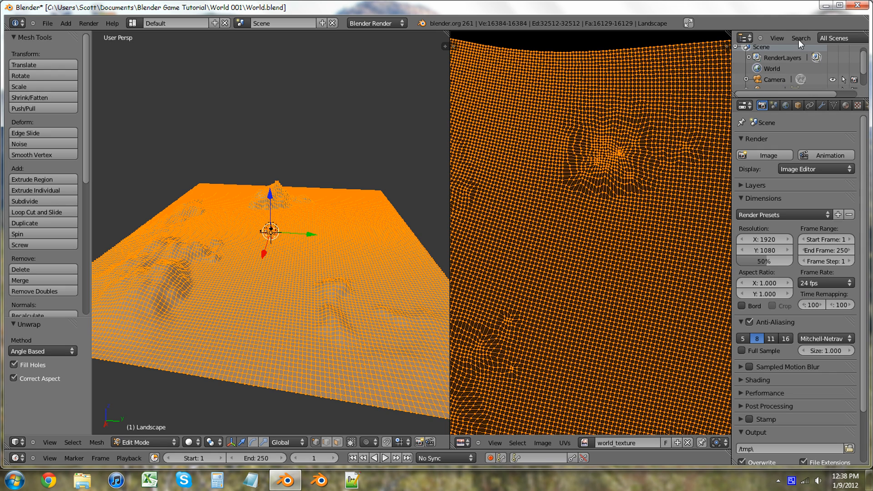
pyautogui.moveTo(790, 14)
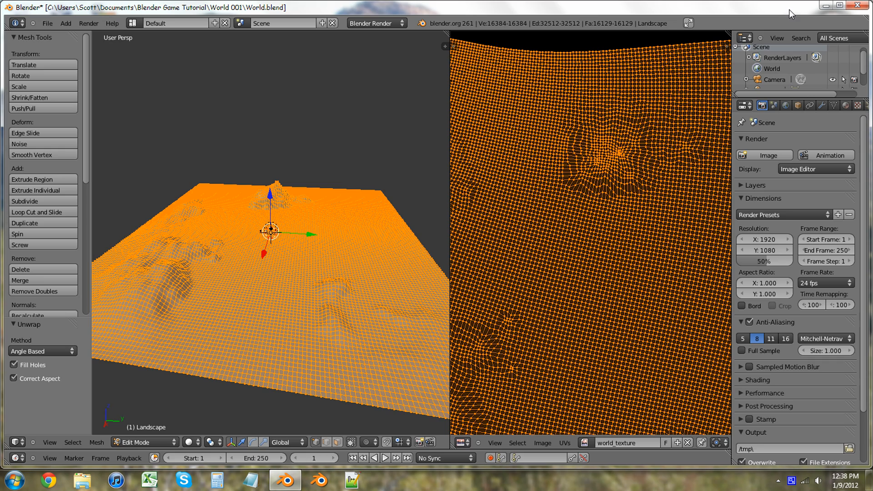
# Show the texture settings and return the landscape to object mode
pyautogui.click(858, 106)
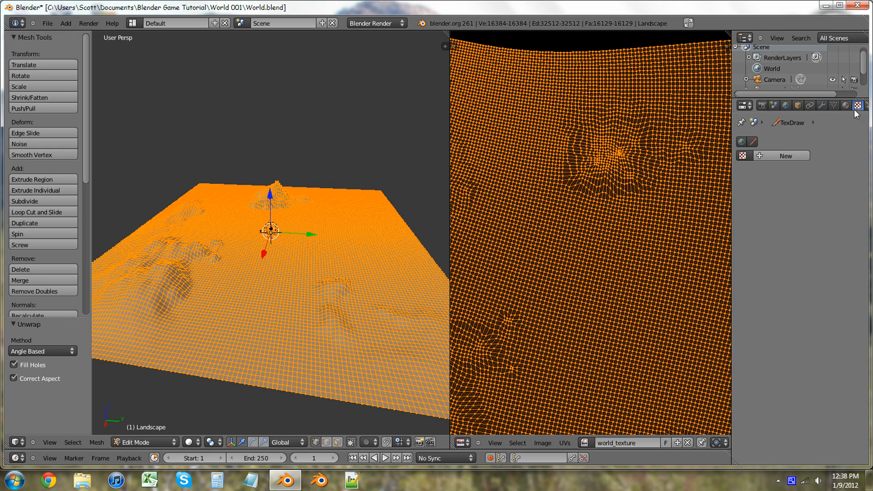
pyautogui.click(142, 442)
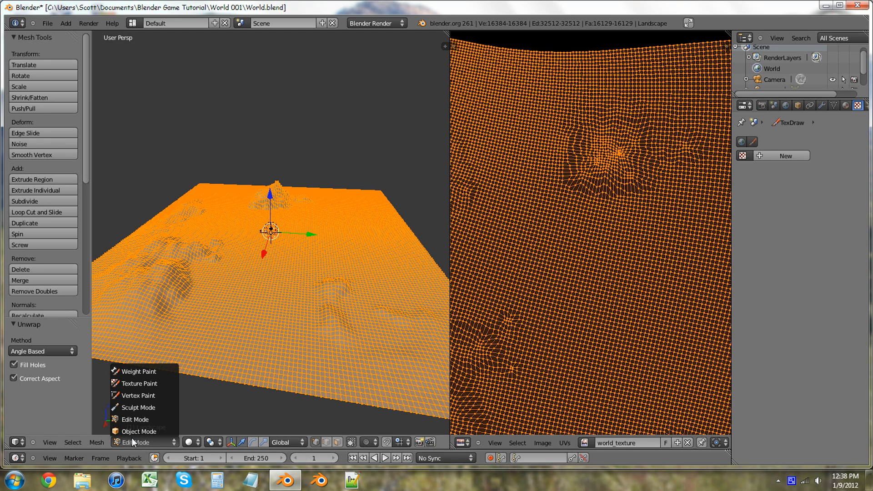
pyautogui.click(138, 431)
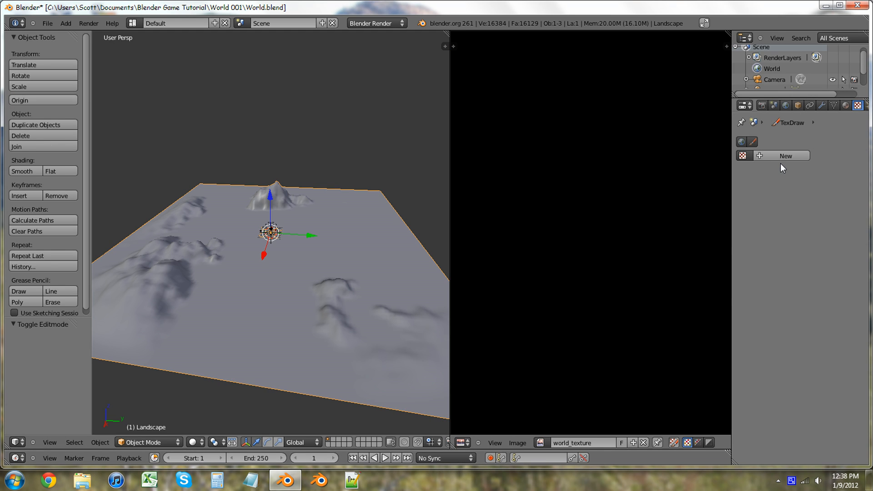
pyautogui.moveTo(796, 134)
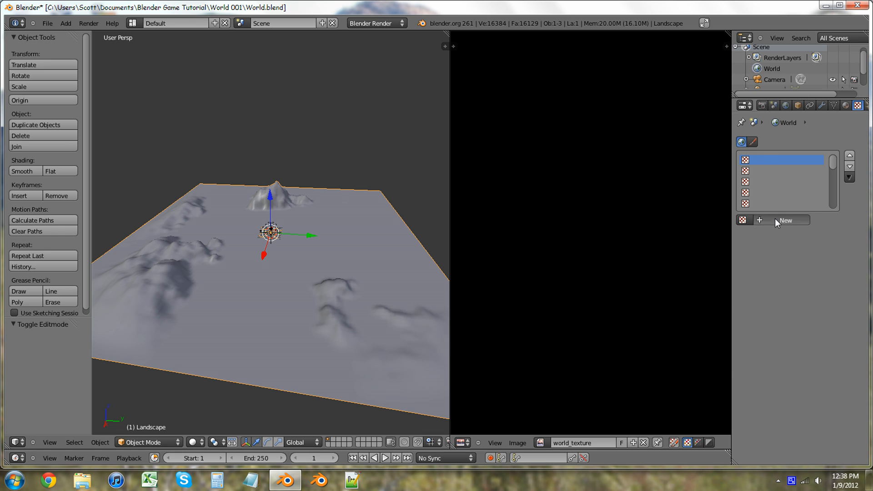
# Unlink the cloud texture from the World so it has no texture
pyautogui.click(808, 234)
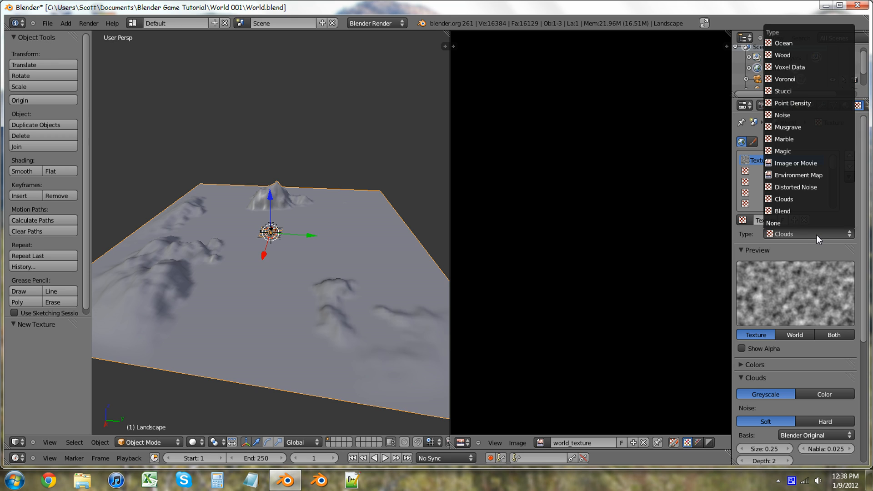
pyautogui.moveTo(869, 120)
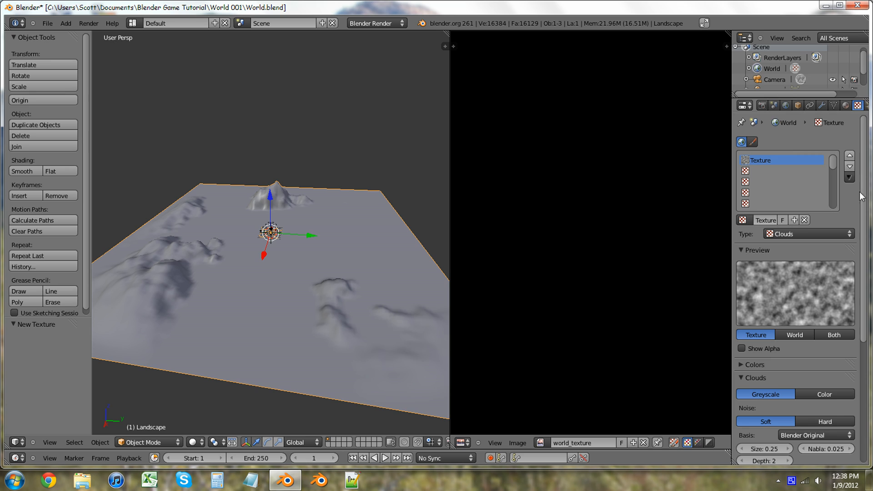
pyautogui.click(844, 105)
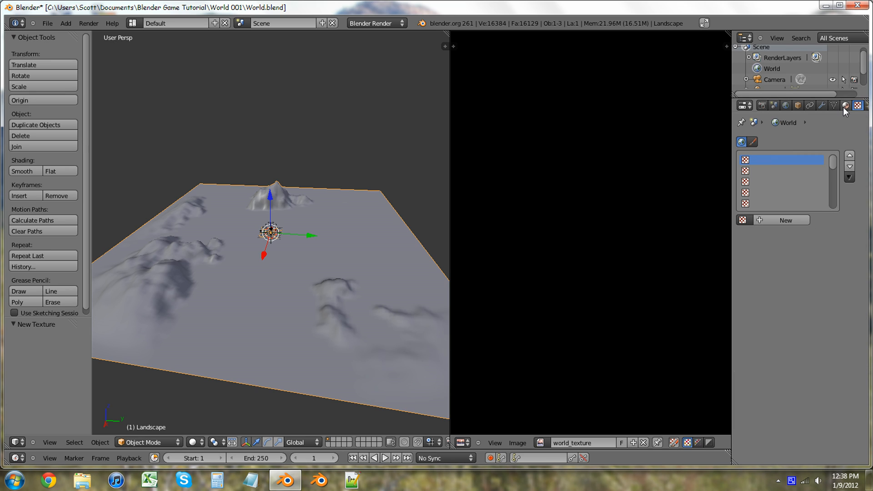
pyautogui.click(845, 105)
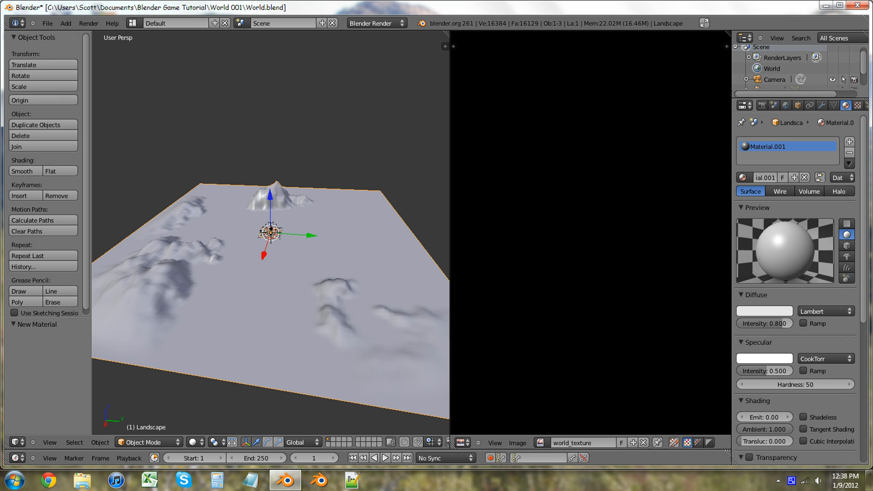
# Add a new Image or Movie texture to the landscape material
pyautogui.click(853, 104)
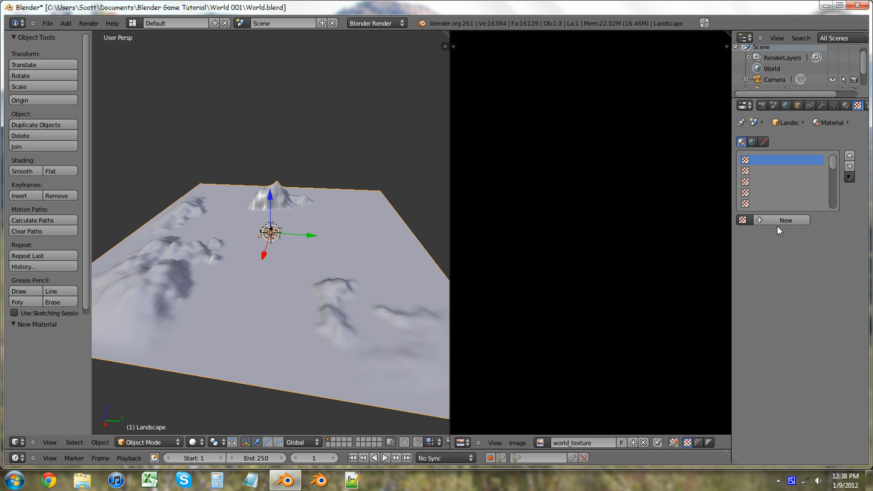
pyautogui.click(802, 233)
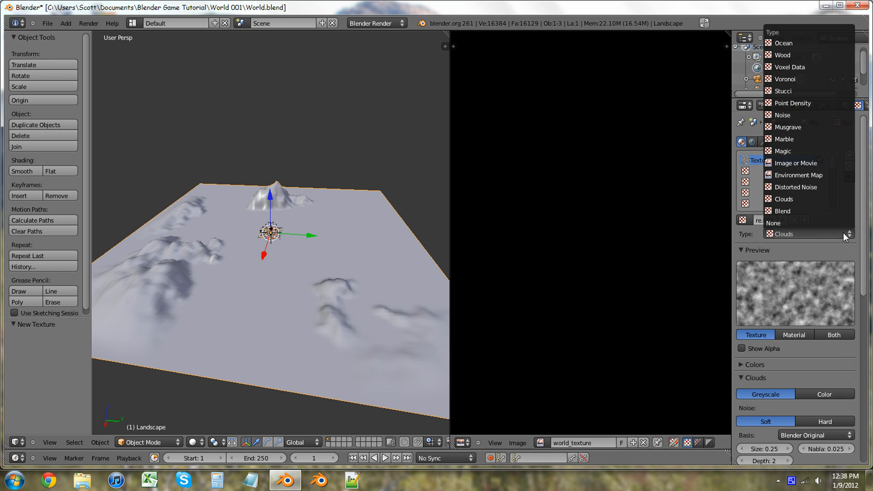
pyautogui.moveTo(796, 174)
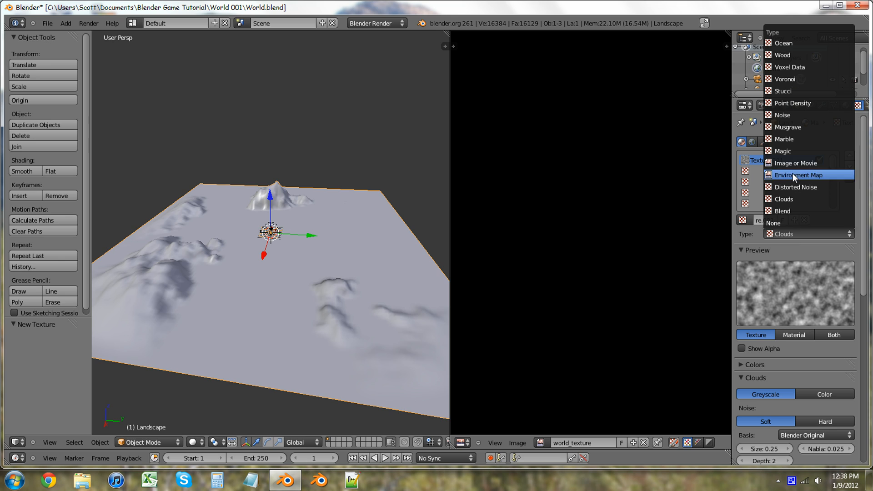
pyautogui.moveTo(797, 163)
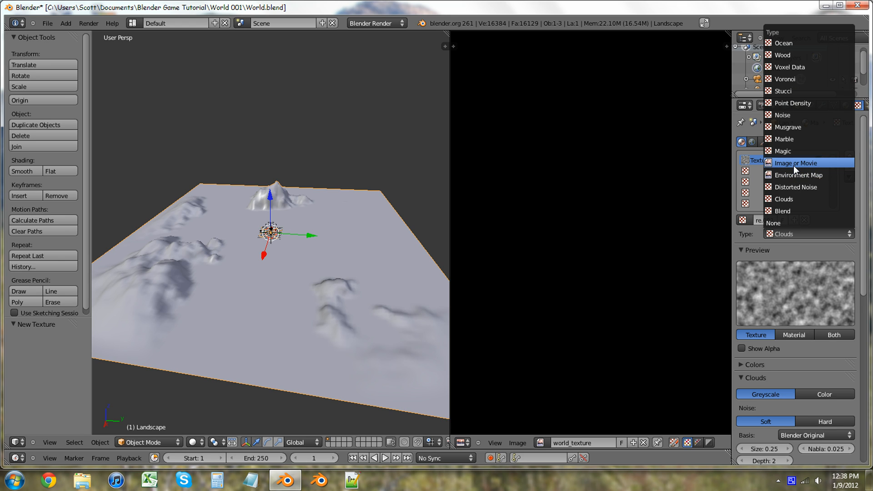
pyautogui.click(800, 163)
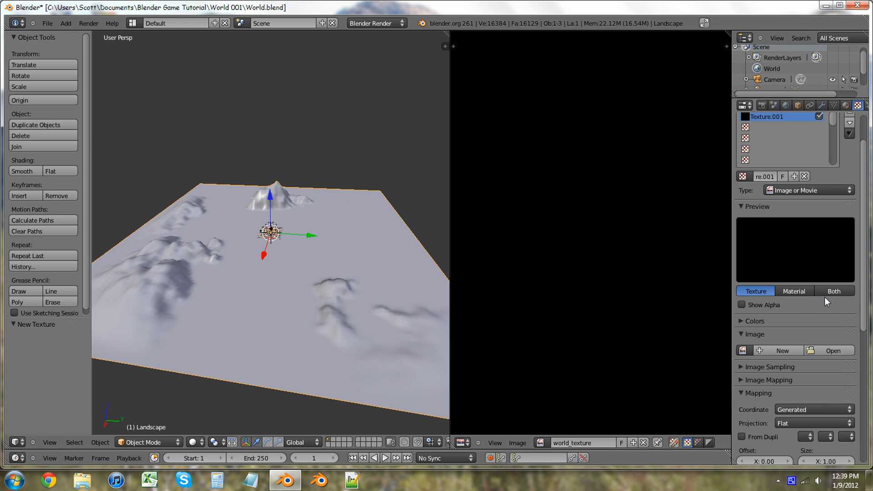
# Load world_texture.png into the texture and map it with UV coordinates
pyautogui.click(832, 350)
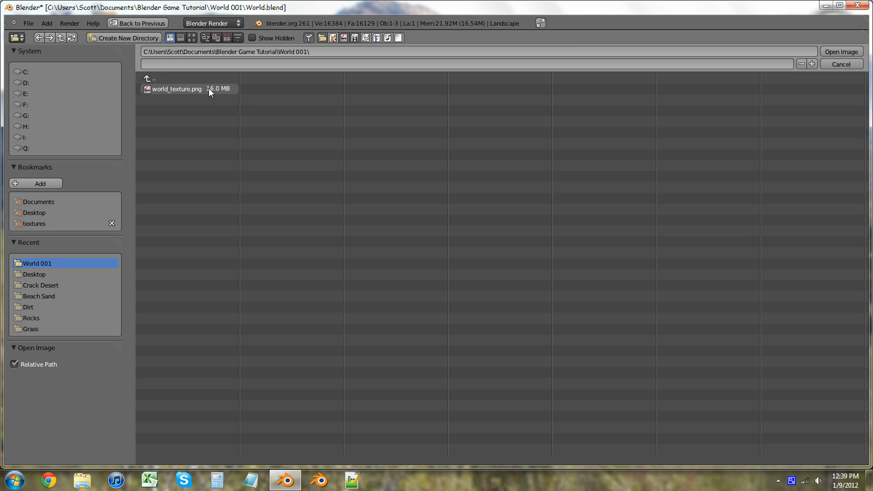
pyautogui.click(176, 88)
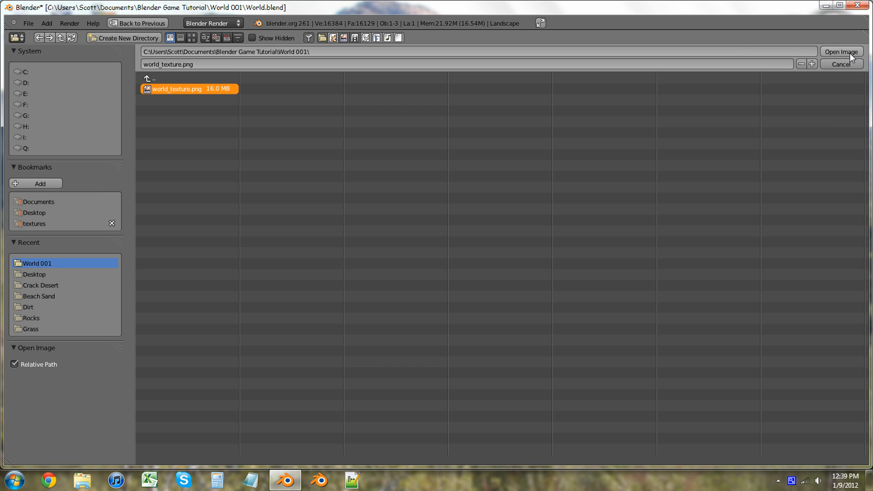
pyautogui.click(841, 51)
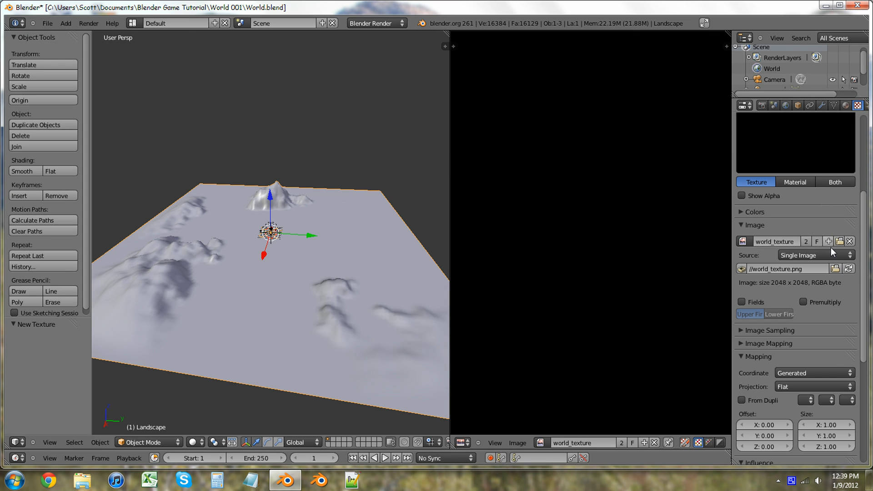
pyautogui.click(812, 374)
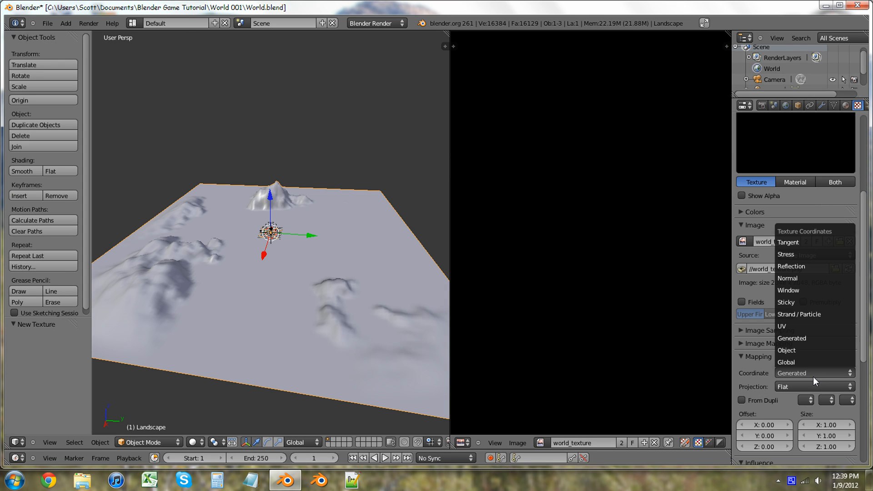
pyautogui.click(783, 325)
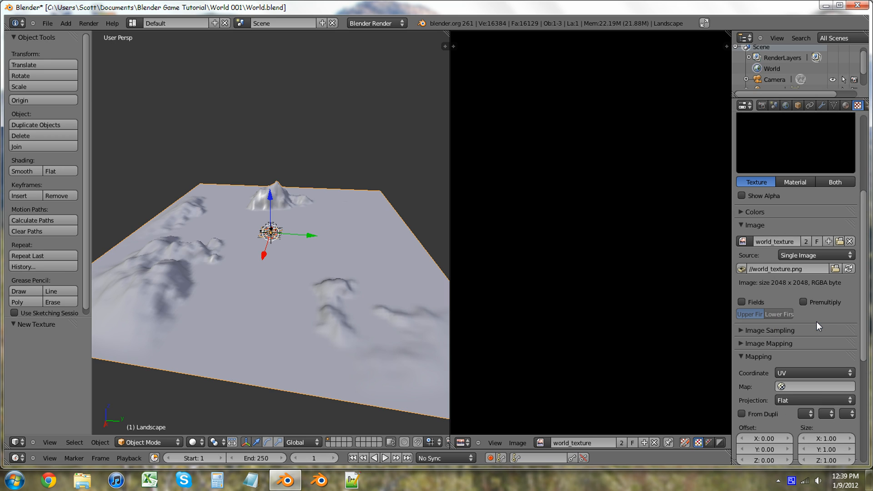
pyautogui.scroll(-3)
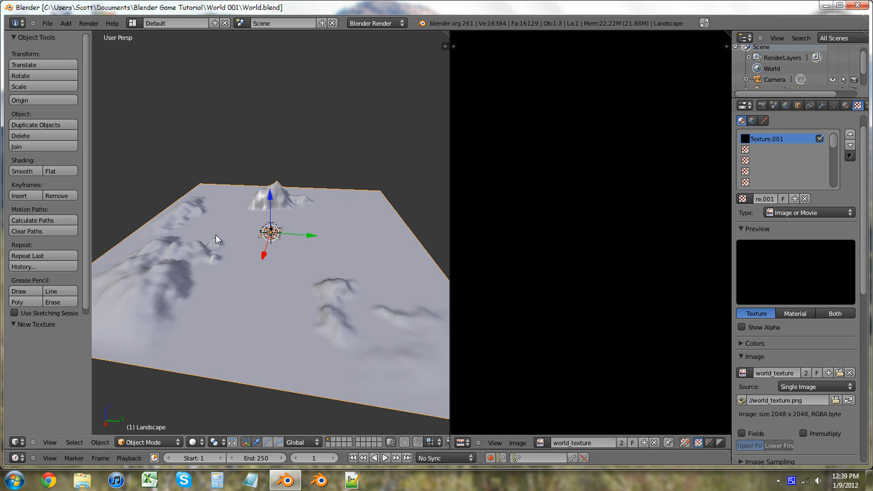
pyautogui.moveTo(219, 236)
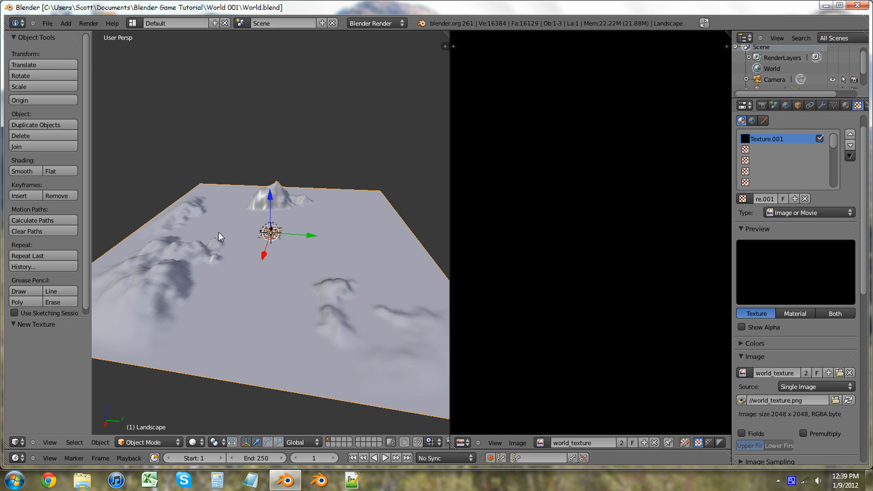
pyautogui.moveTo(564, 238)
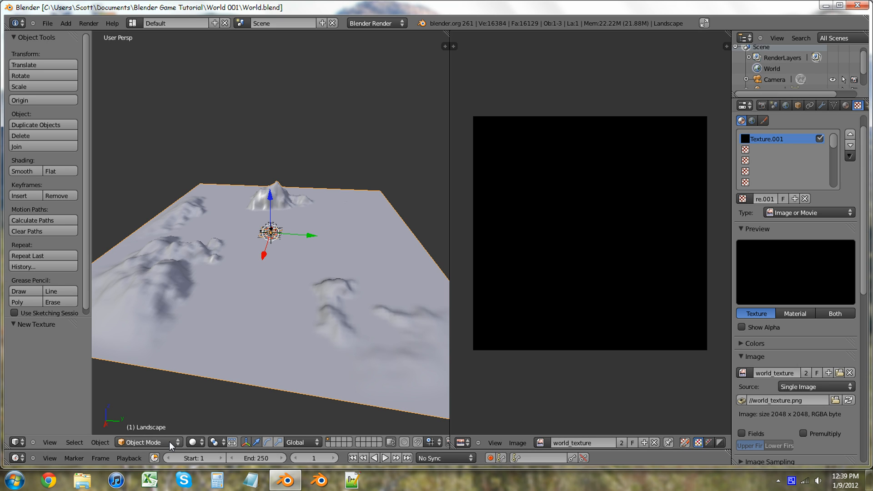
# Switch the landscape from Object Mode into Texture Paint mode
pyautogui.click(144, 442)
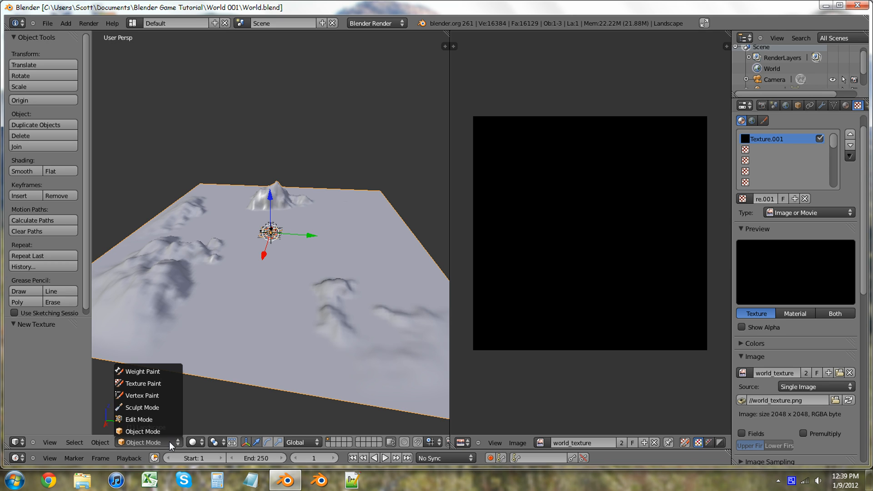
pyautogui.moveTo(142, 396)
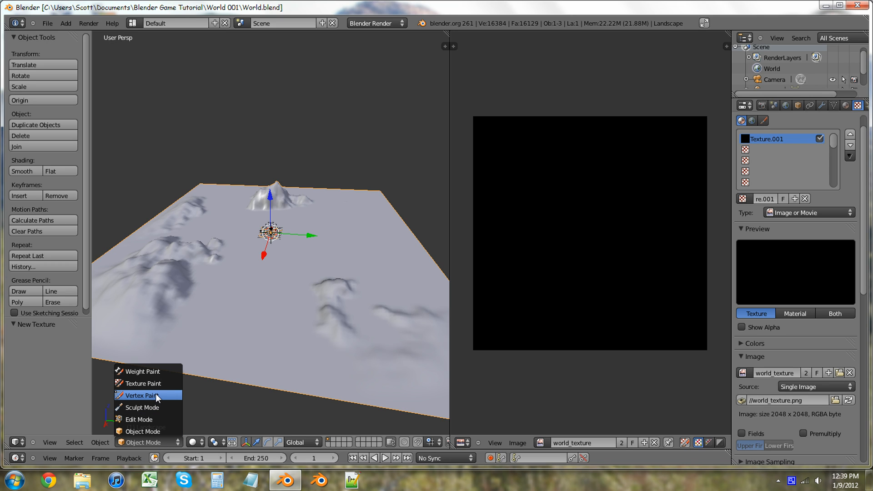
pyautogui.moveTo(147, 383)
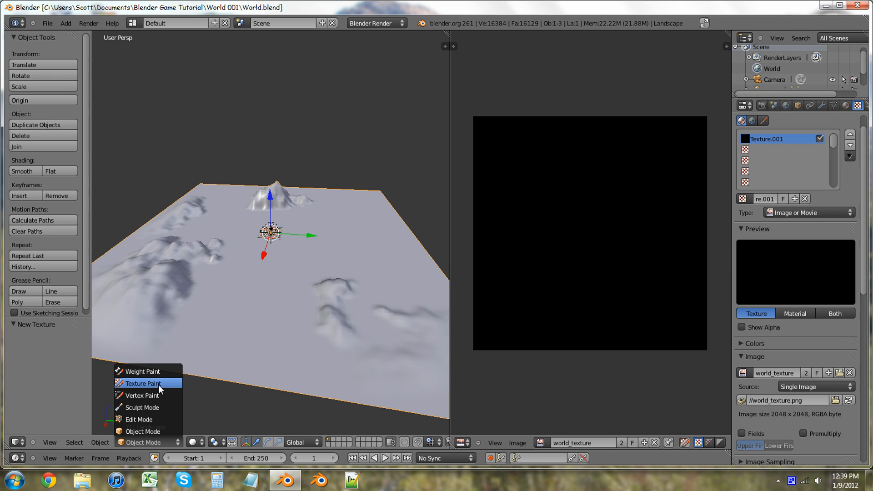
pyautogui.click(143, 384)
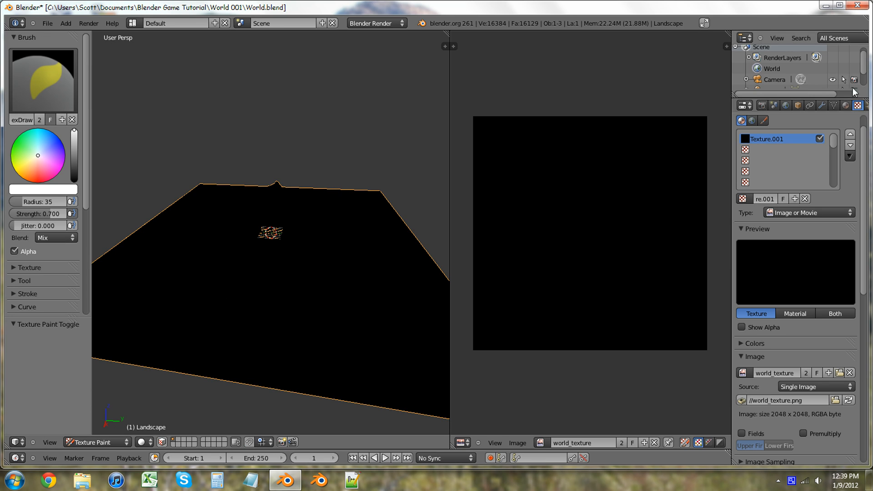
# Show the paint brush's textures in the Texture properties instead of the material's
pyautogui.click(144, 443)
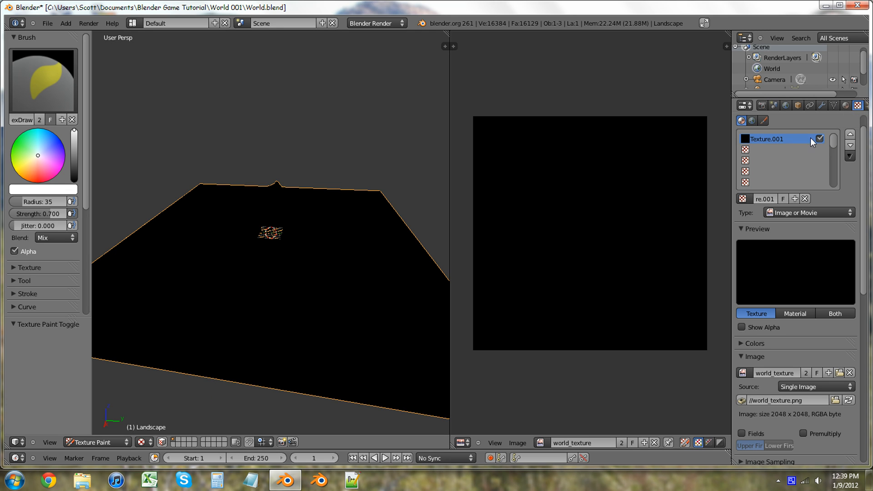
pyautogui.moveTo(764, 121)
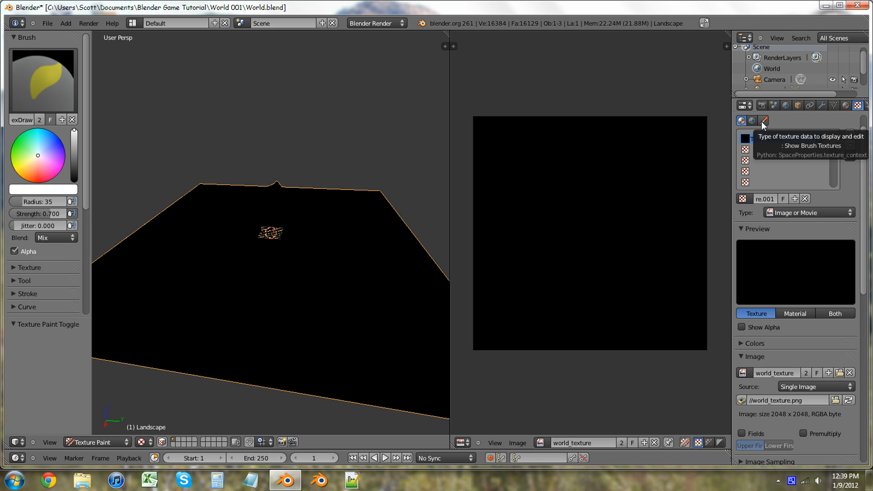
pyautogui.click(764, 121)
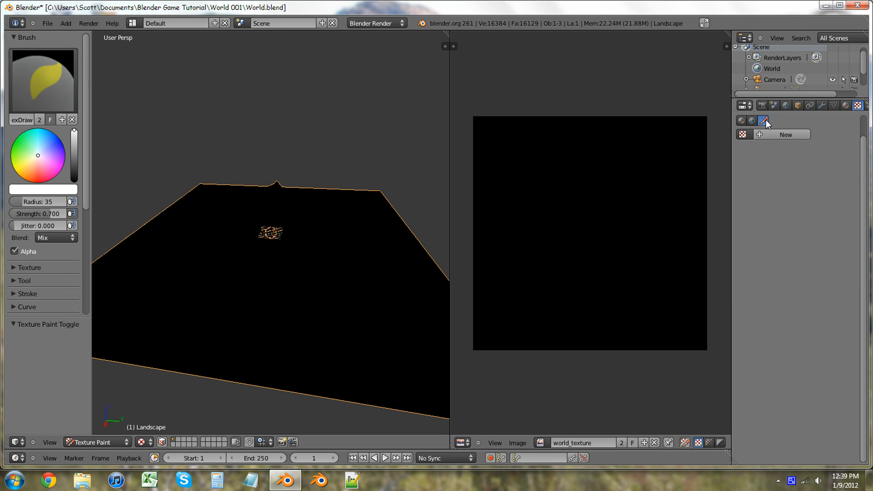
pyautogui.moveTo(764, 120)
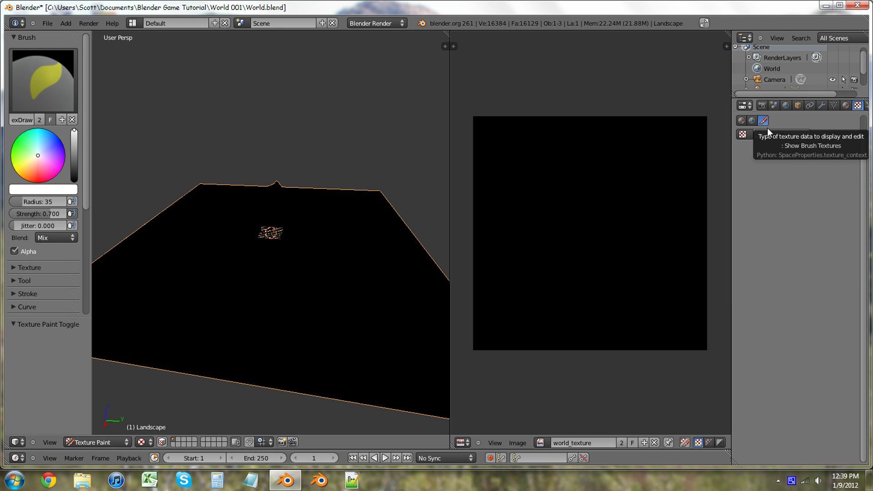
pyautogui.moveTo(785, 135)
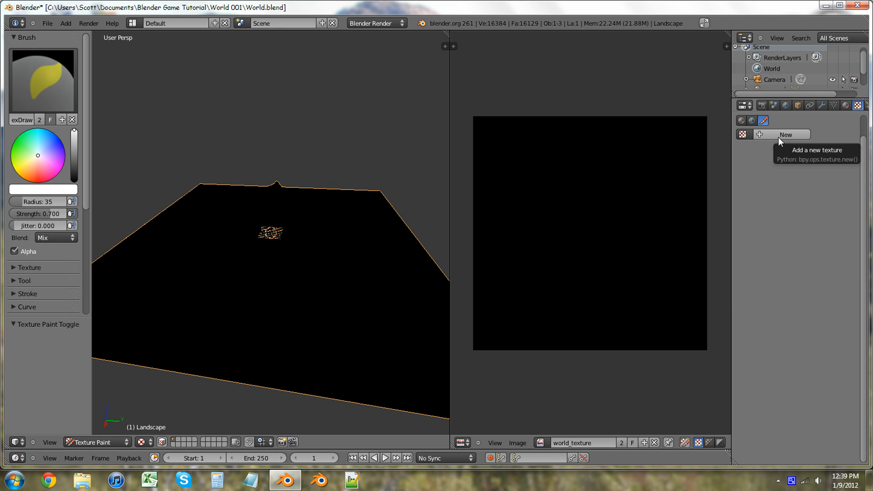
# Create a new texture and assign it to the paint brush
pyautogui.click(785, 135)
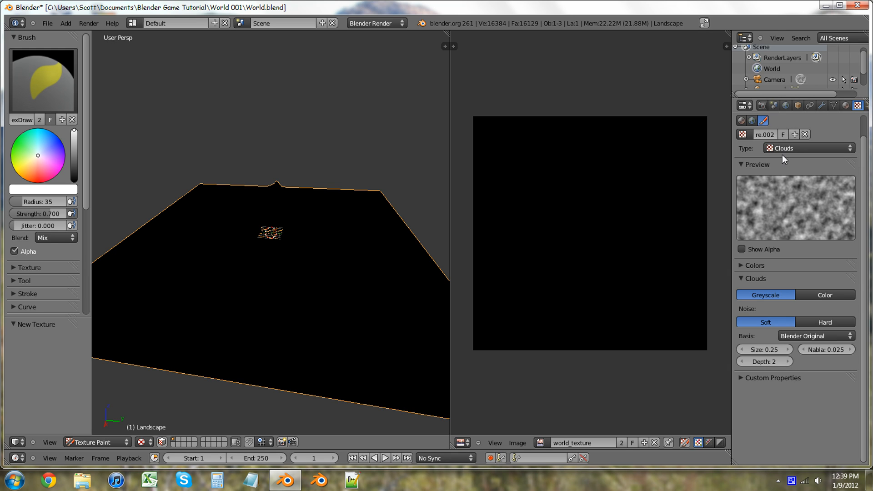
pyautogui.click(808, 147)
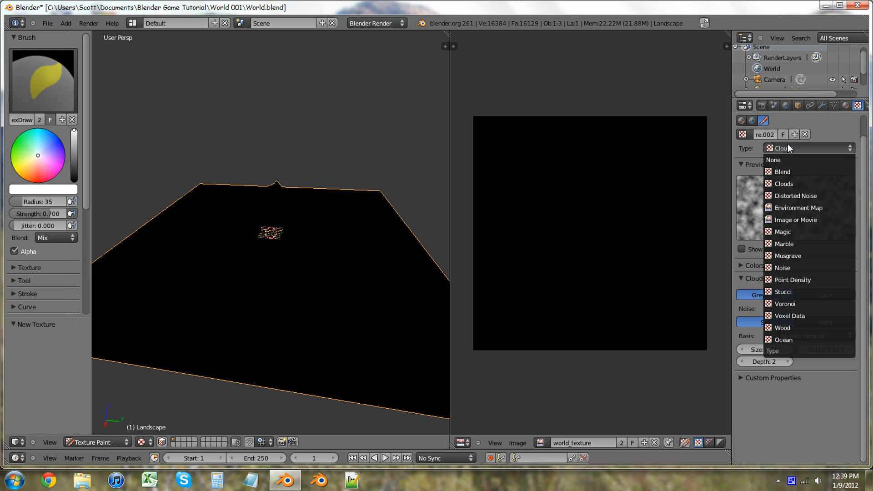
pyautogui.click(784, 184)
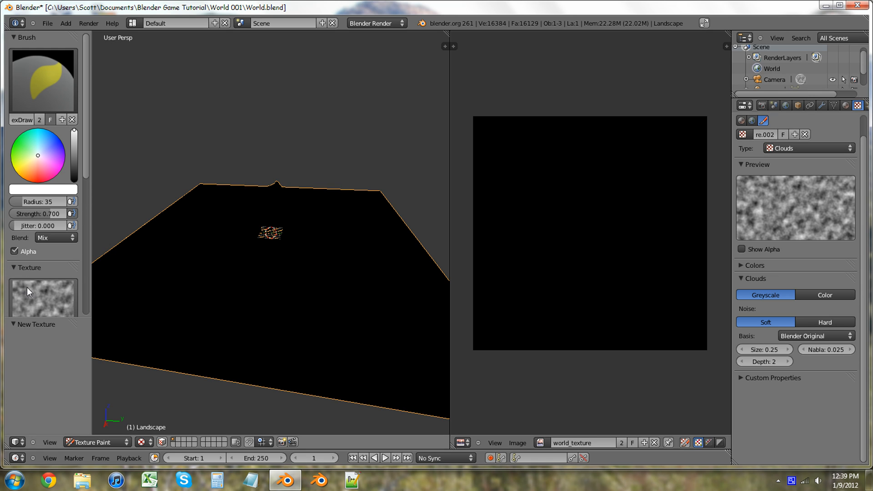
pyautogui.click(43, 297)
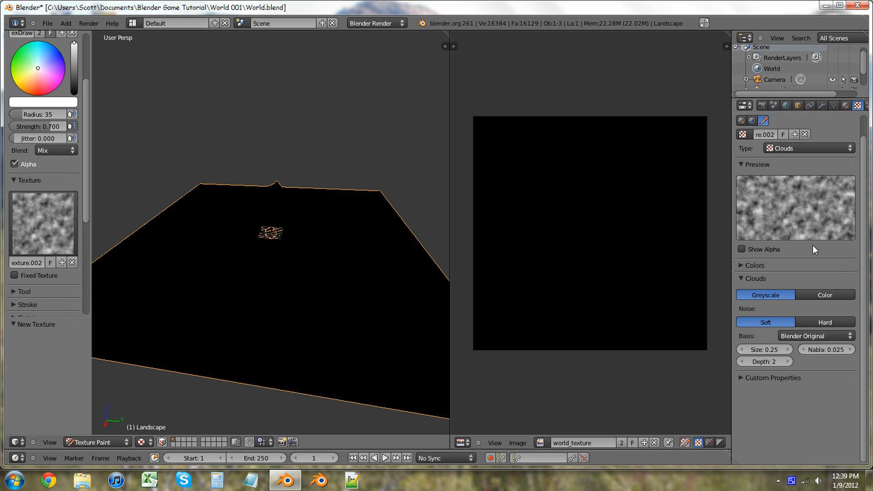
# Set the brush texture type to Image or Movie and start choosing its image file
pyautogui.click(807, 147)
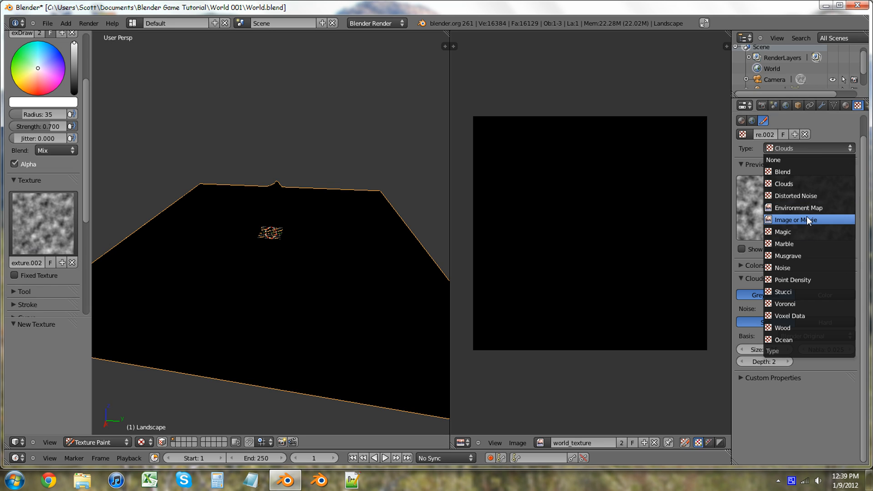
pyautogui.click(797, 220)
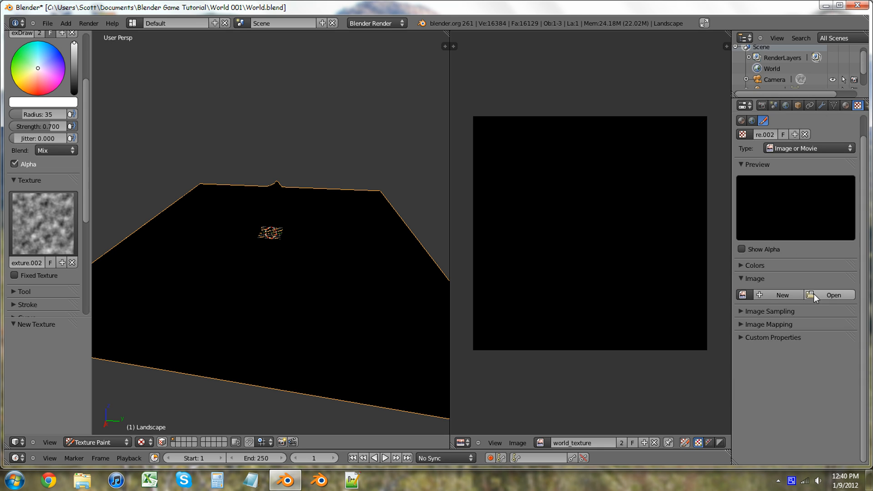
pyautogui.click(833, 295)
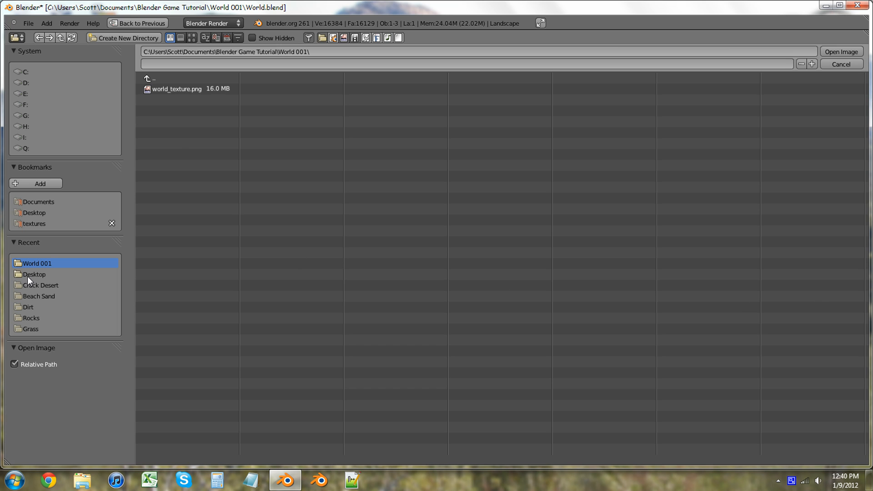
# Load the grass photo DSCF3855.JPG from the Grass textures folder as the brush image
pyautogui.click(81, 479)
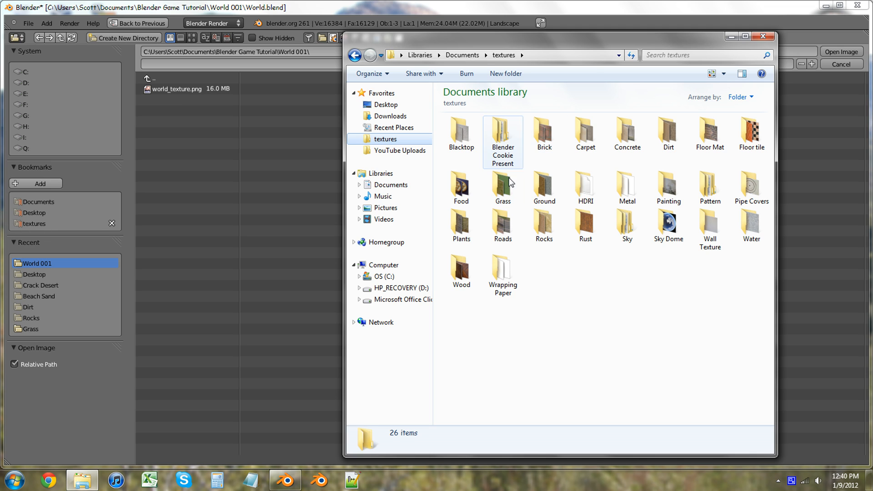
pyautogui.doubleClick(503, 188)
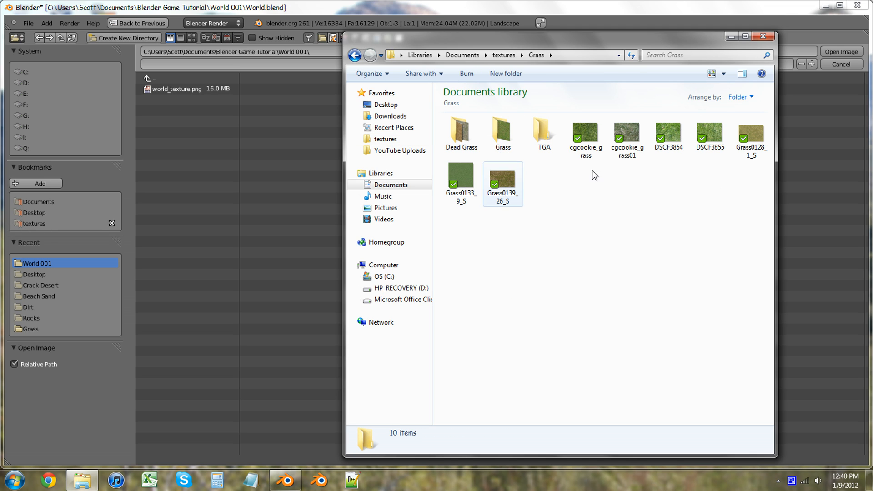
pyautogui.click(710, 134)
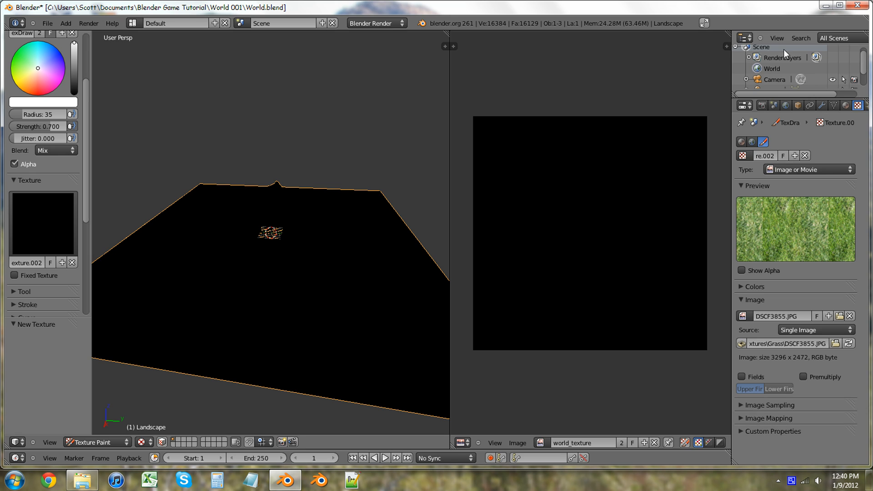
# Paint a first dab of grass on the landscape, then return to Object Mode
pyautogui.click(289, 319)
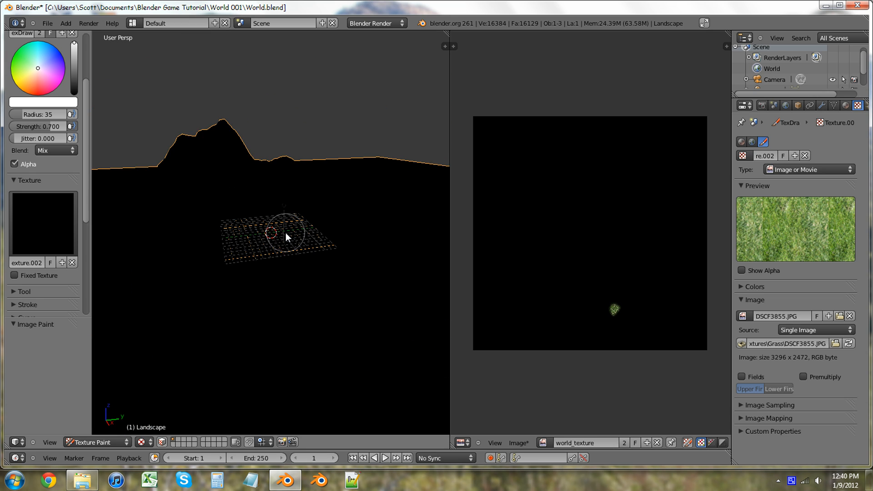
pyautogui.click(94, 442)
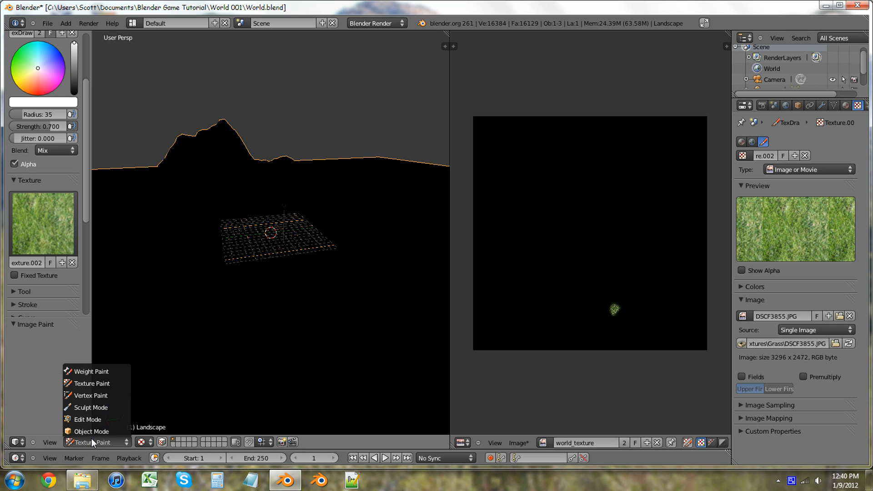
pyautogui.click(91, 433)
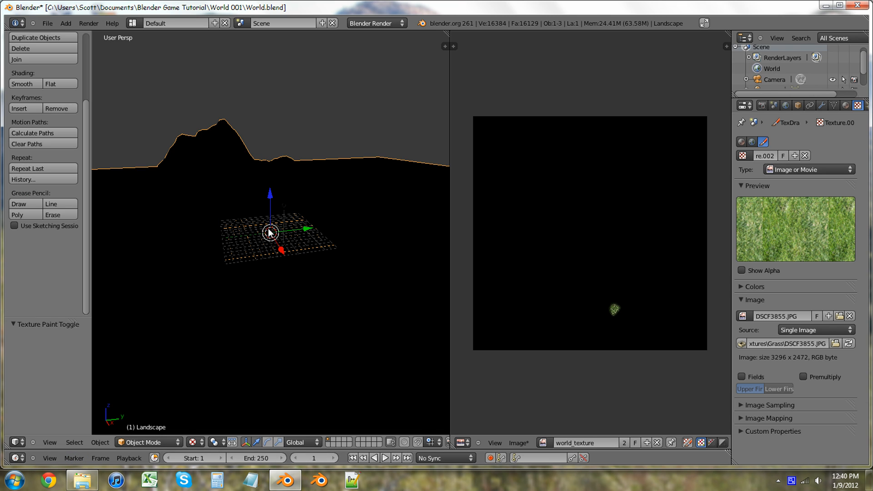
pyautogui.moveTo(284, 210)
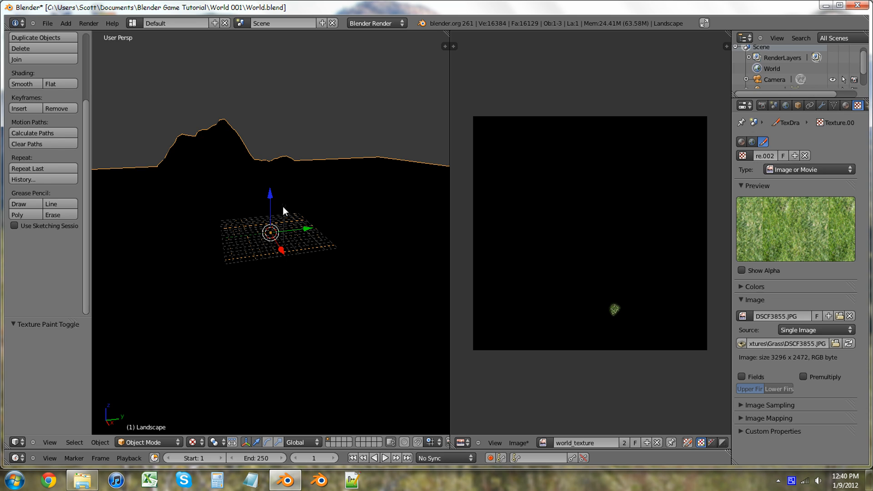
# Select the lamp and change it into a Sun light so the painted surface is lit
pyautogui.click(283, 205)
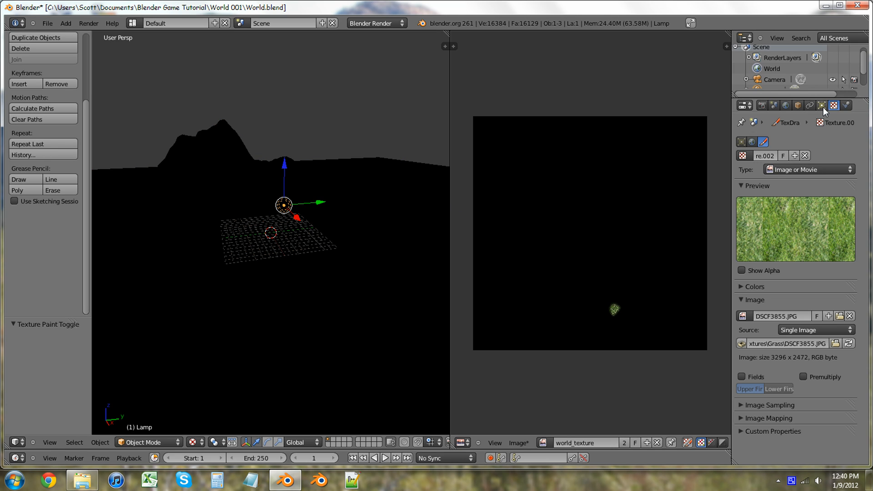
pyautogui.click(821, 106)
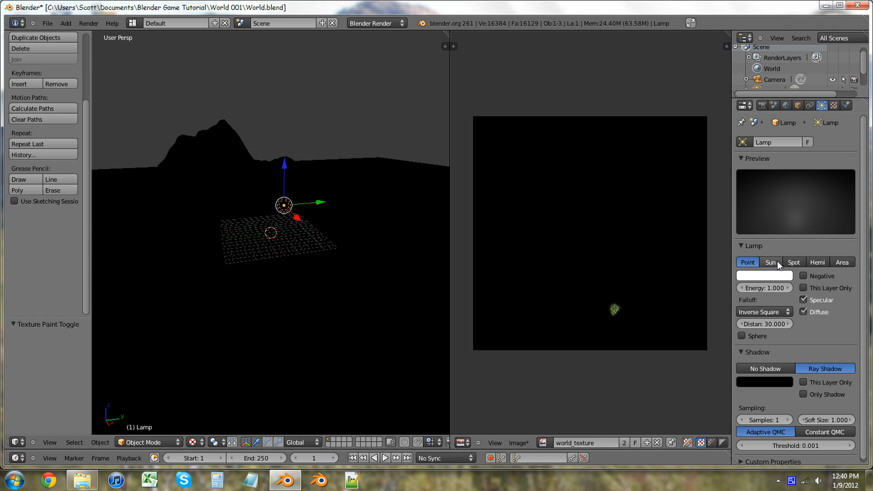
pyautogui.click(771, 262)
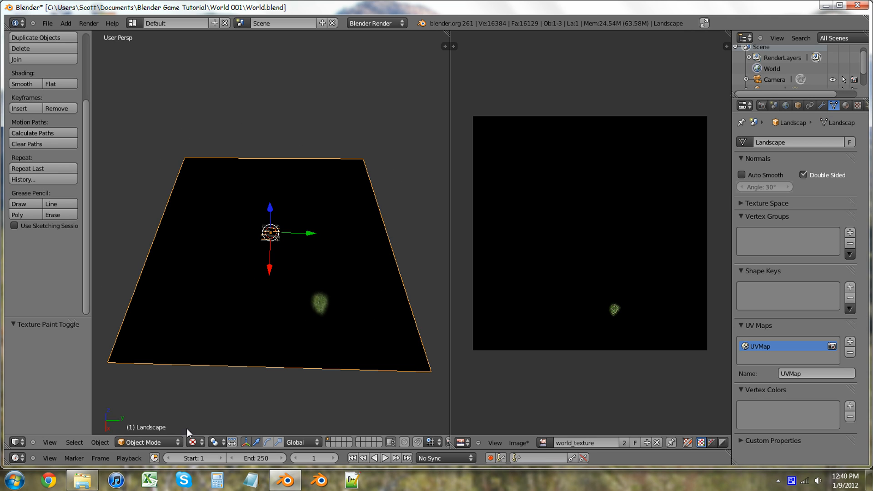
pyautogui.click(145, 443)
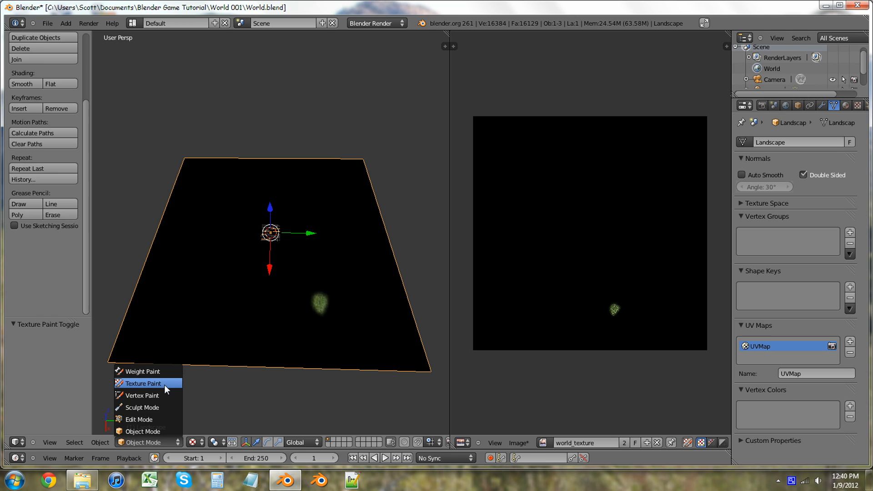
# Return to Texture Paint and stroke grass along the landscape's near edge
pyautogui.click(140, 383)
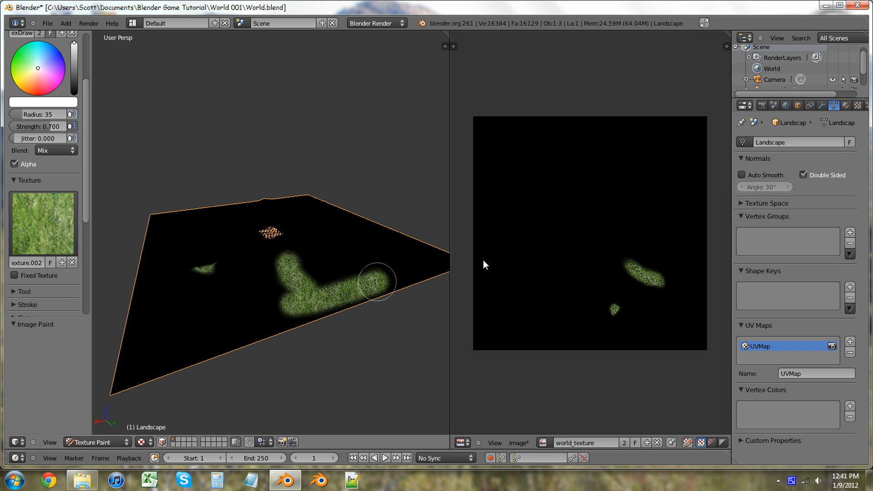
pyautogui.moveTo(417, 279)
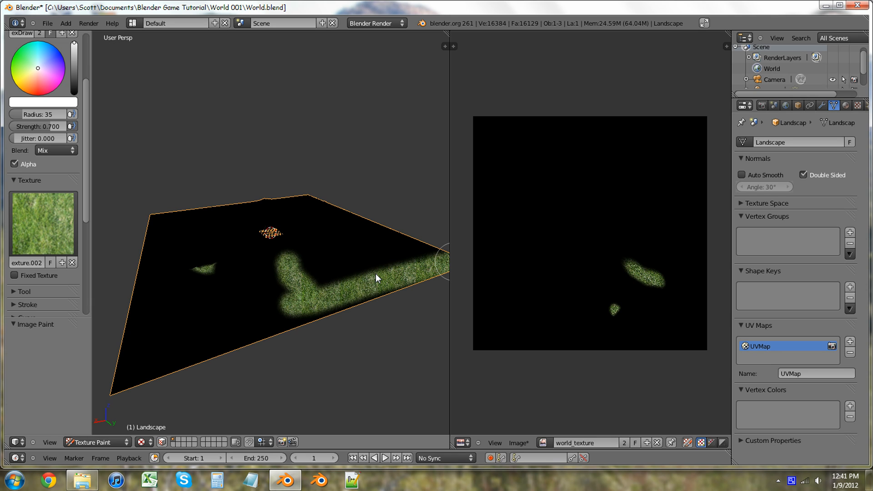
pyautogui.moveTo(384, 274)
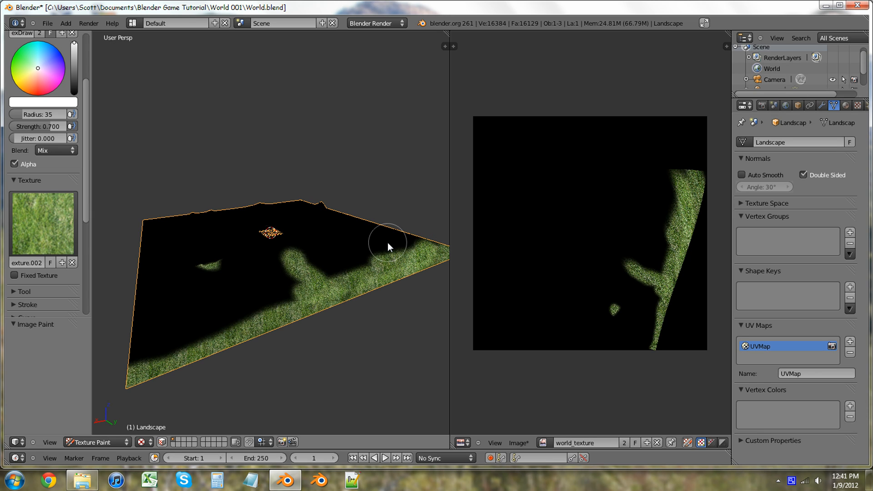
pyautogui.moveTo(397, 246)
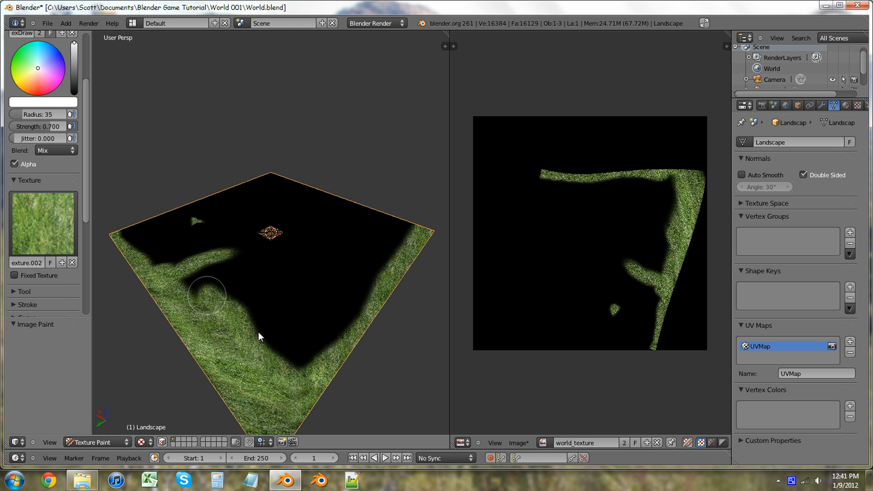
pyautogui.moveTo(238, 271)
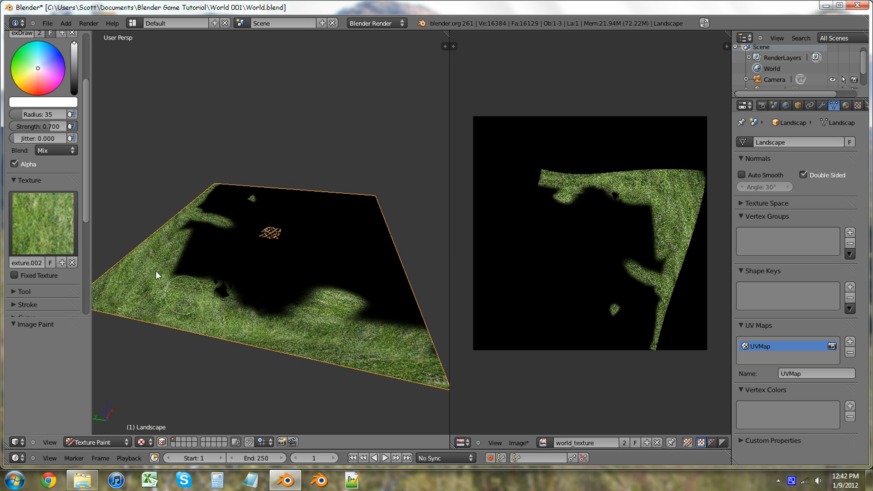
# Keep the Grass brush texture as an image and make a copy of it
pyautogui.click(845, 106)
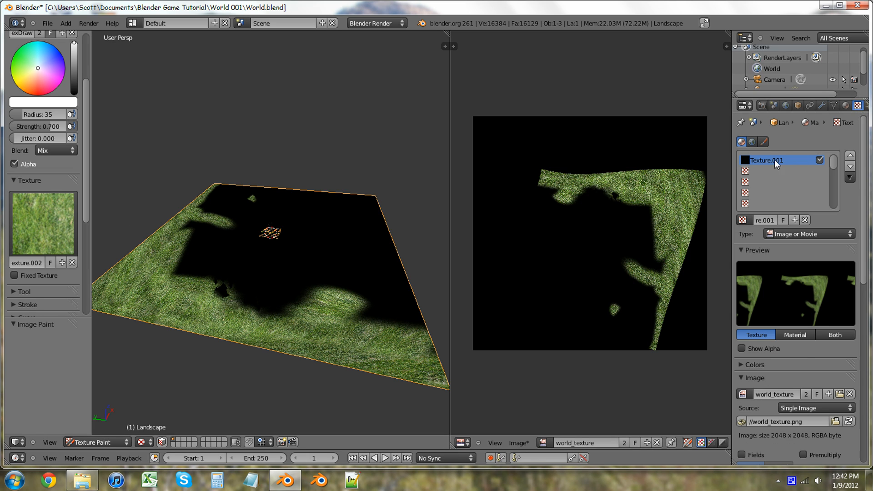
pyautogui.click(808, 234)
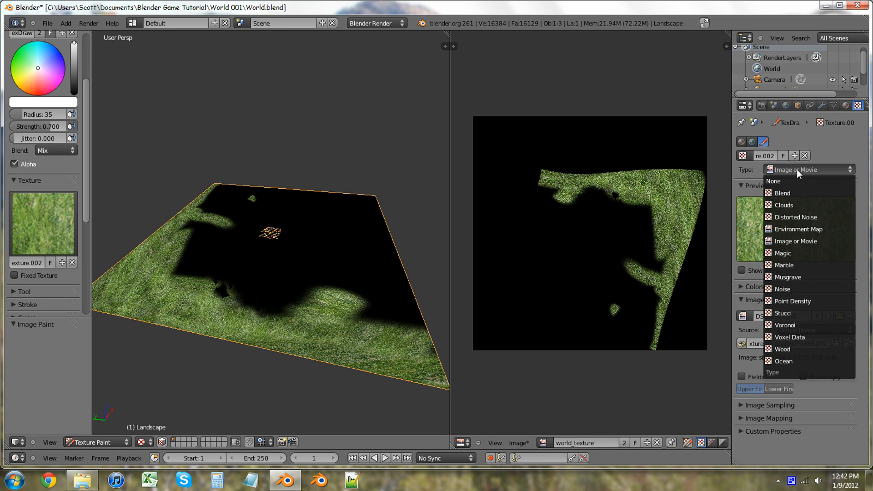
pyautogui.click(796, 241)
pyautogui.write('Grass')
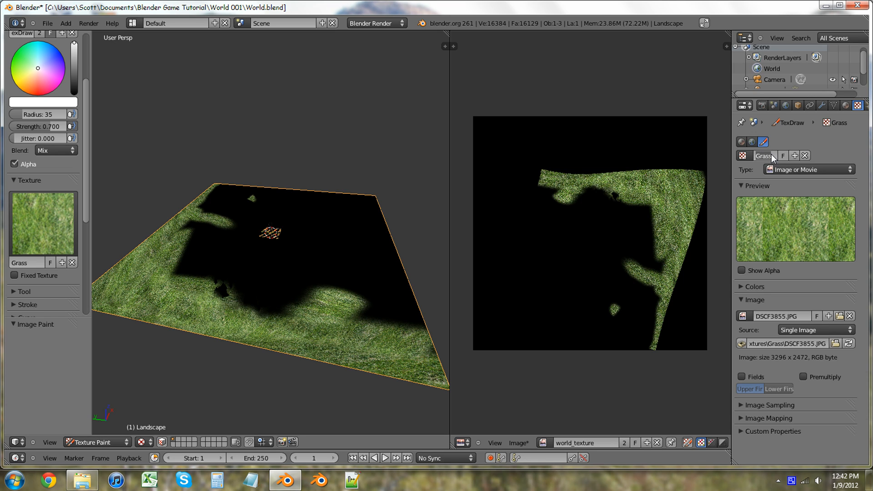
pyautogui.click(763, 156)
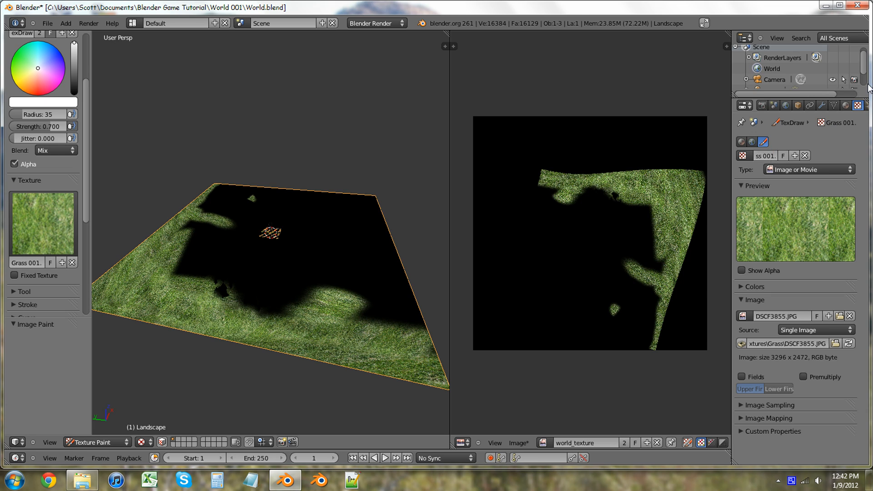
pyautogui.moveTo(814, 254)
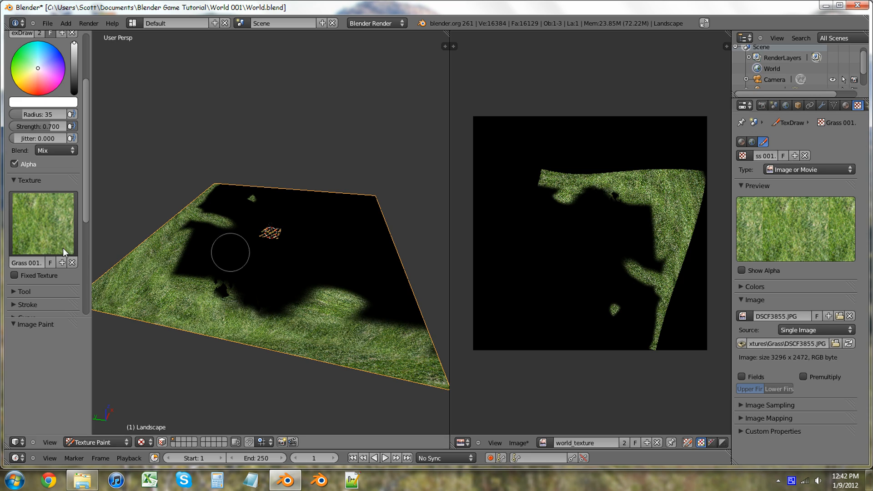
pyautogui.click(43, 223)
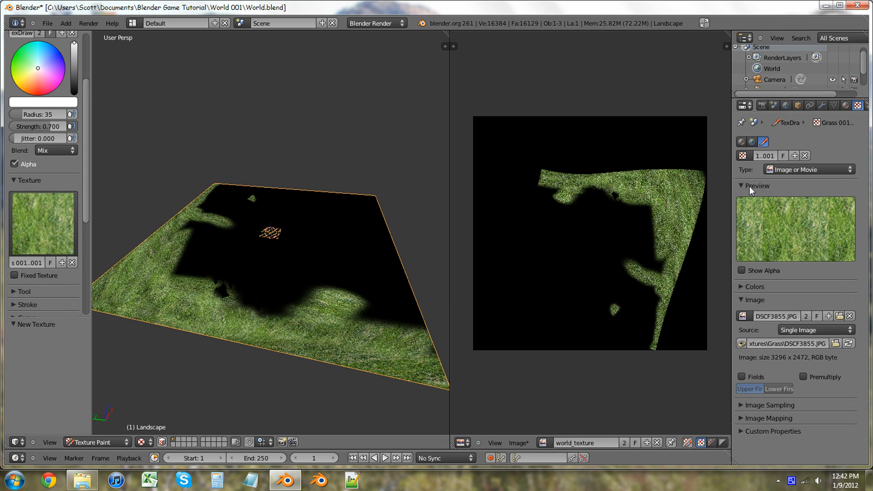
pyautogui.moveTo(840, 315)
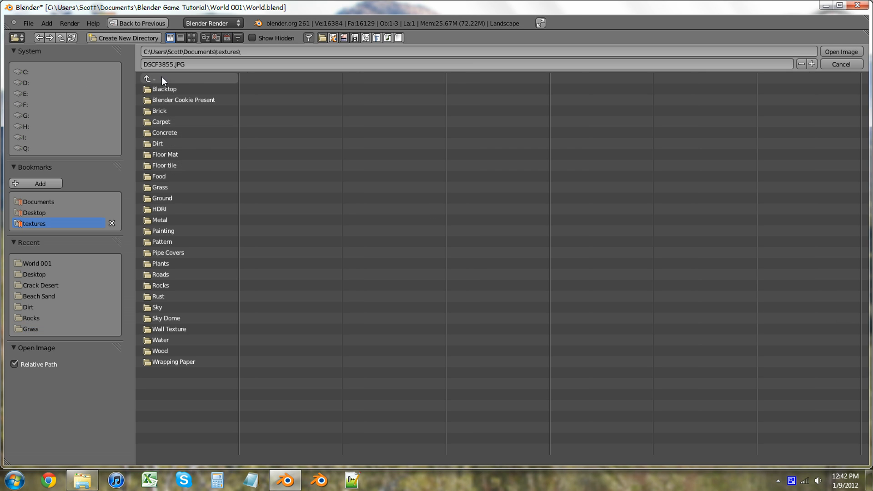
pyautogui.moveTo(176, 210)
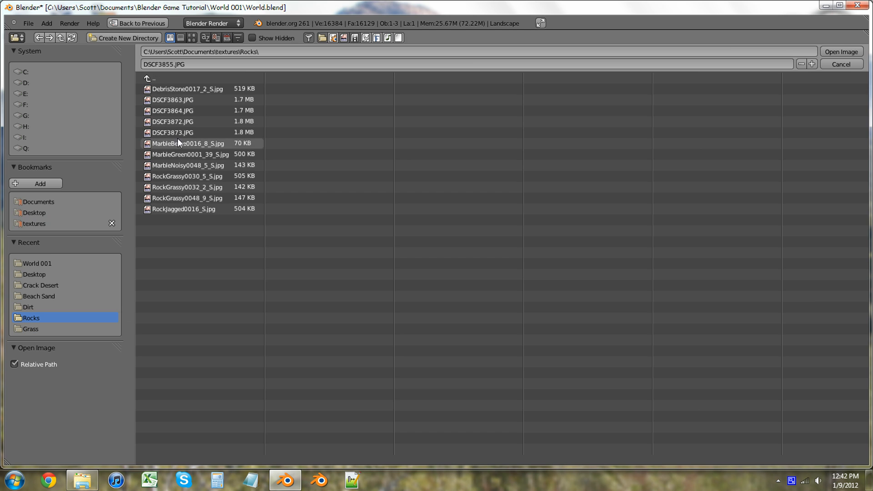
# Load RockJagged0016_S.jpg from textures/Rocks as the copied texture's image
pyautogui.click(184, 209)
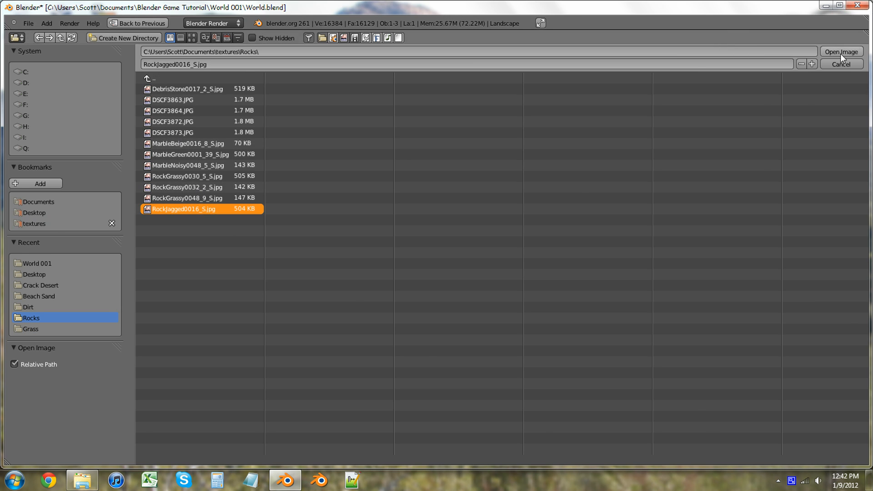
pyautogui.click(840, 52)
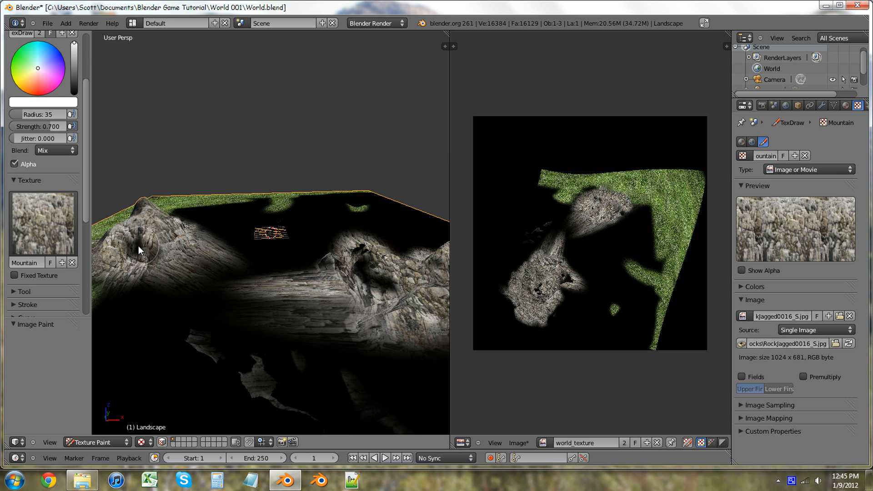
pyautogui.moveTo(304, 309)
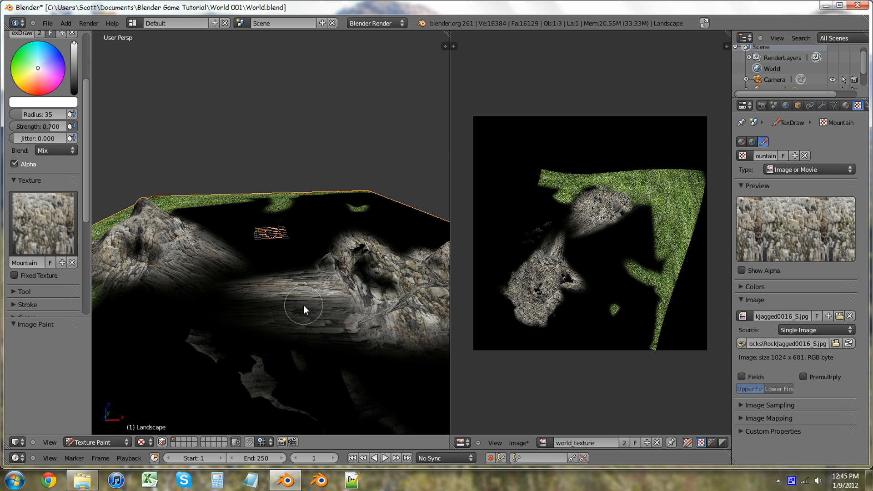